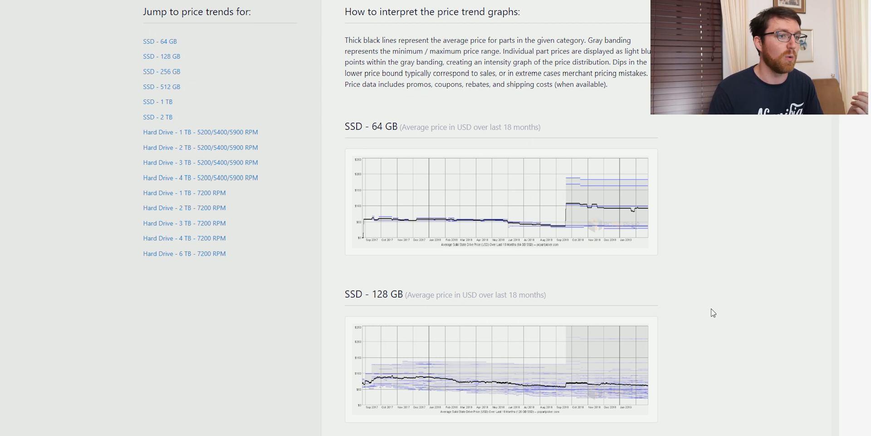
mouse_move(659, 323)
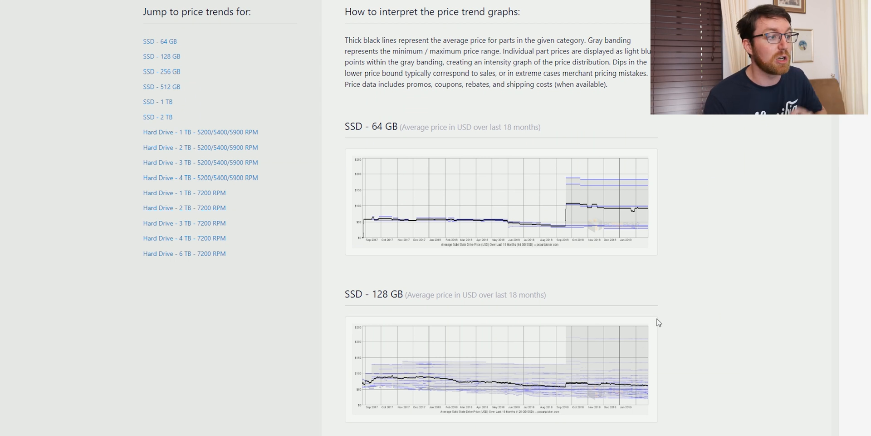
Step: Scroll the price trends page past the 128 GB graph to the 256 GB and 512 GB SSD charts
scroll("down", 3)
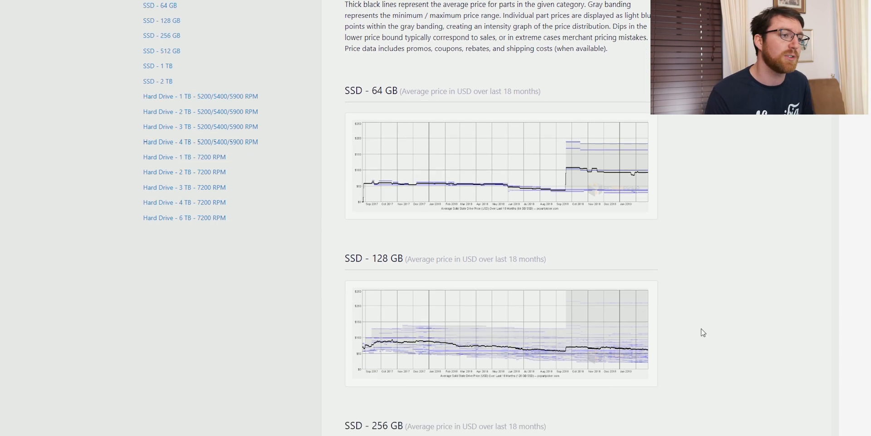
scroll("down", 3)
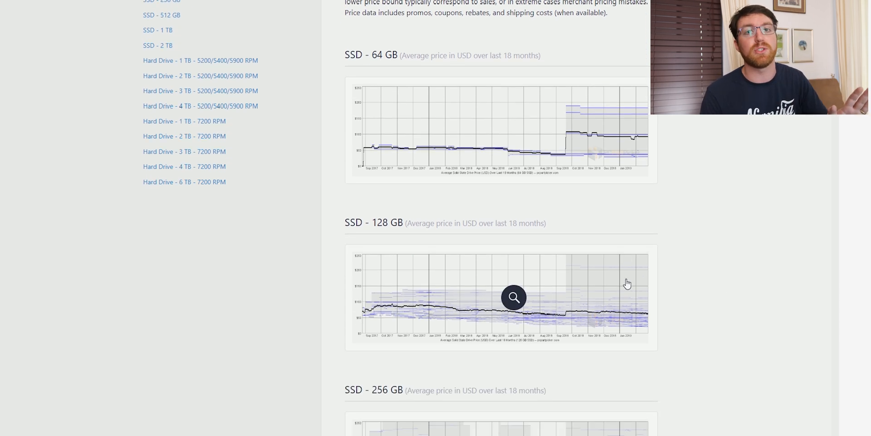
scroll("up", 3)
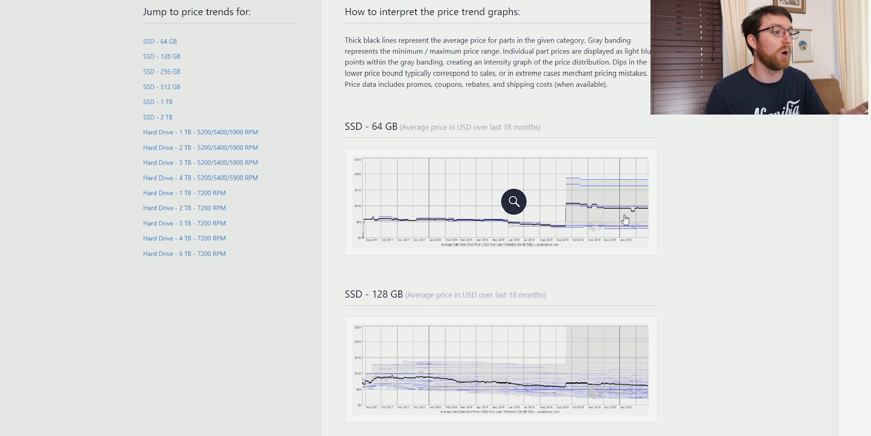
mouse_move(711, 257)
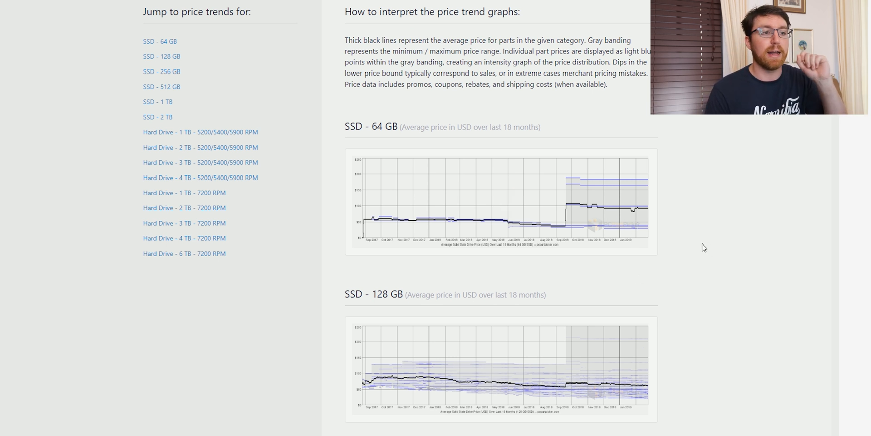
mouse_move(708, 253)
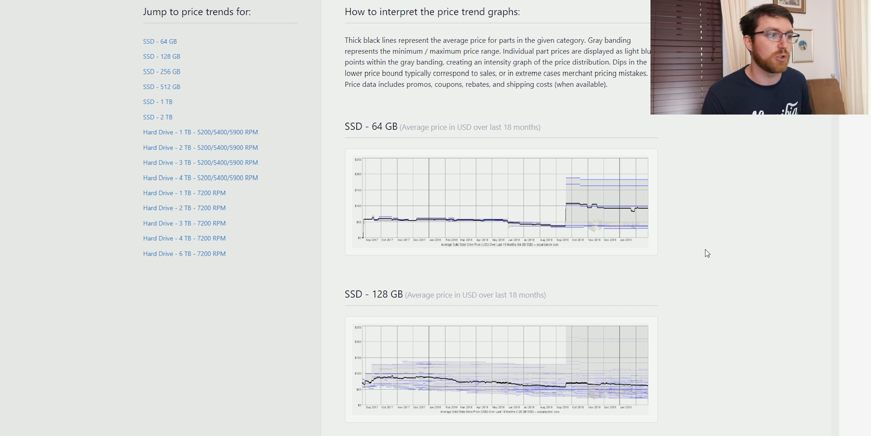
mouse_move(685, 265)
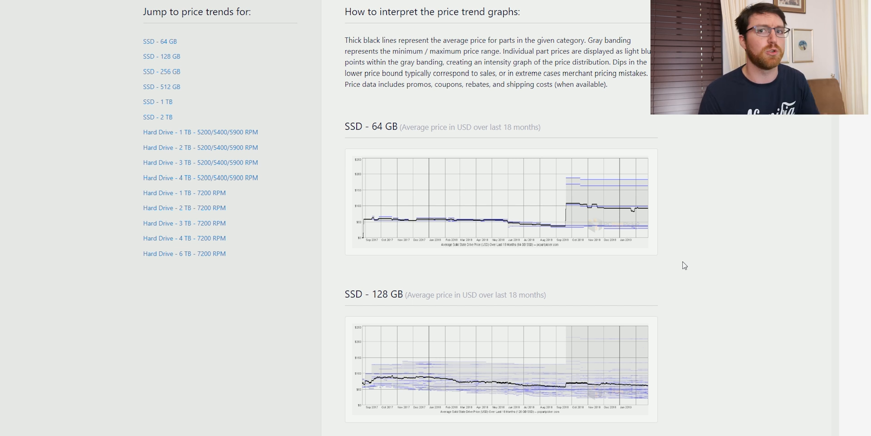
scroll("down", 3)
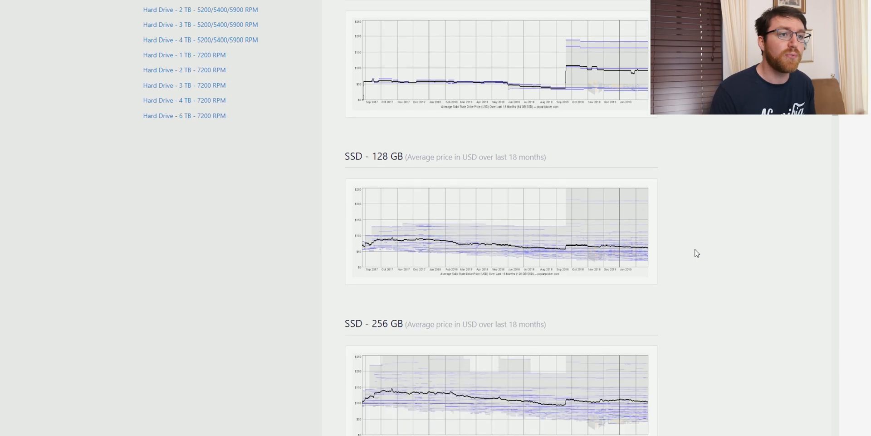
scroll("down", 3)
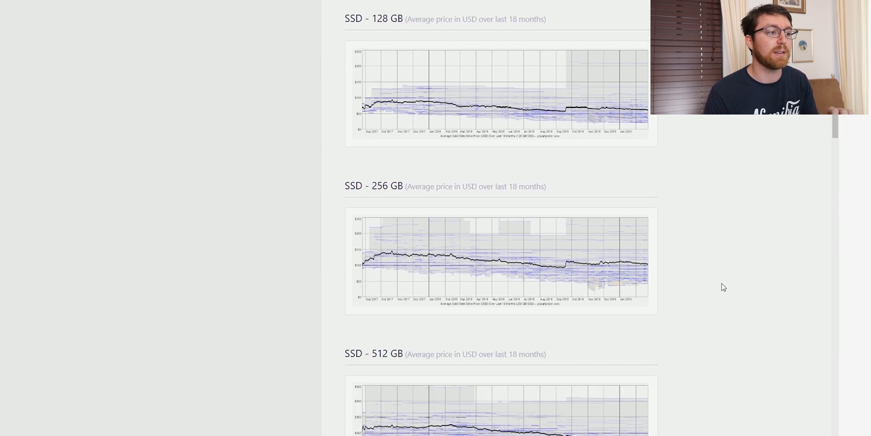
scroll("down", 3)
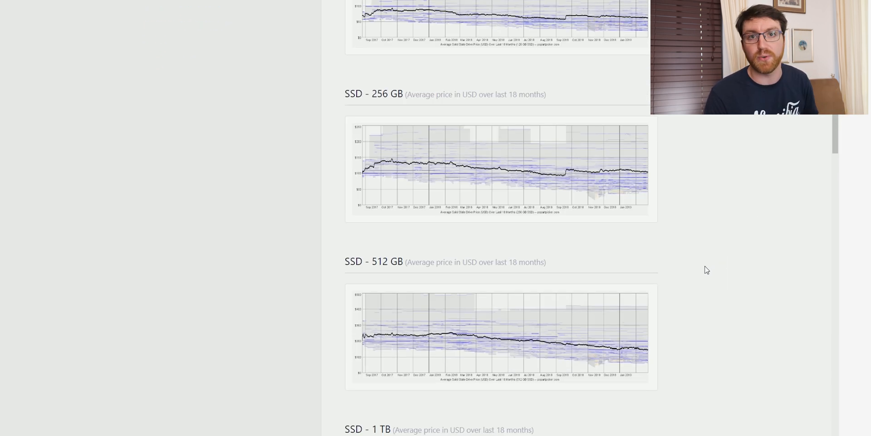
mouse_move(633, 236)
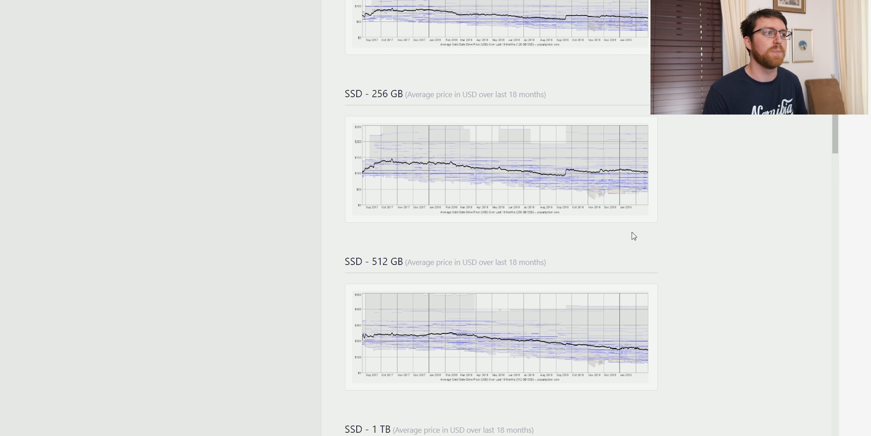
mouse_move(633, 213)
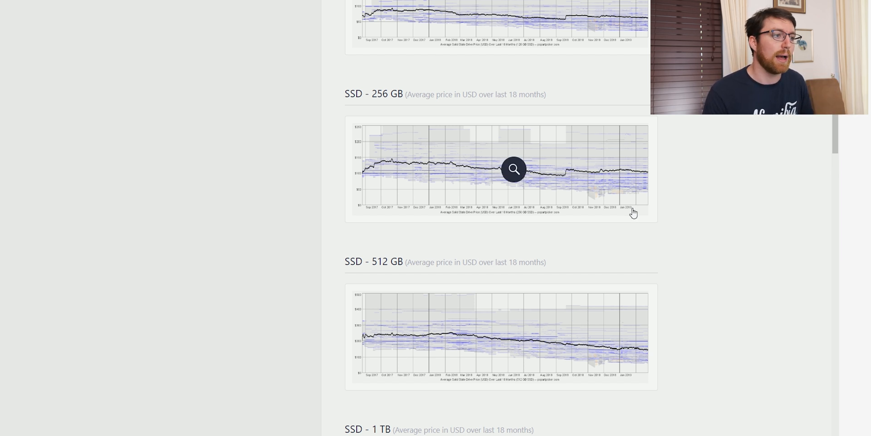
mouse_move(593, 180)
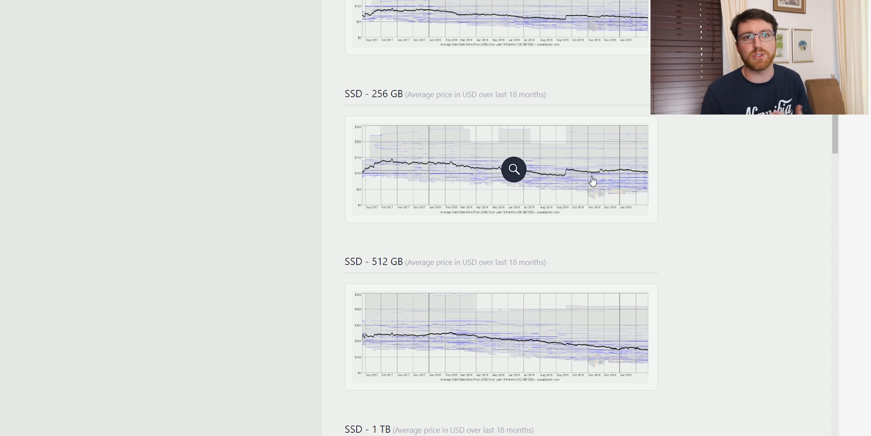
mouse_move(809, 233)
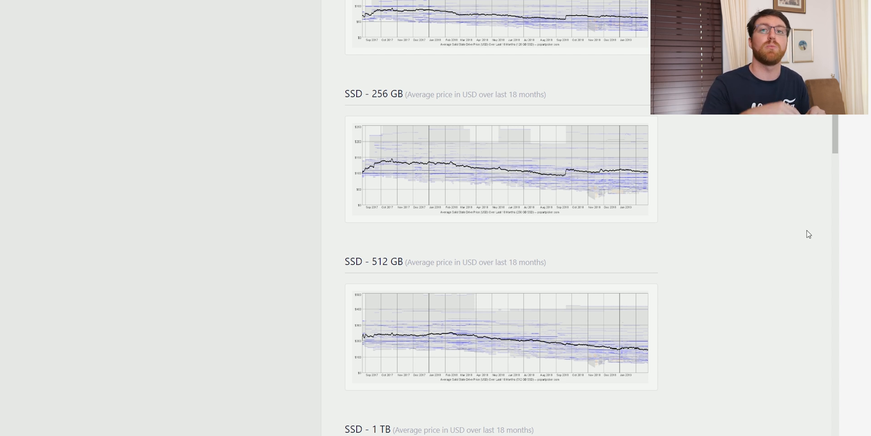
mouse_move(630, 183)
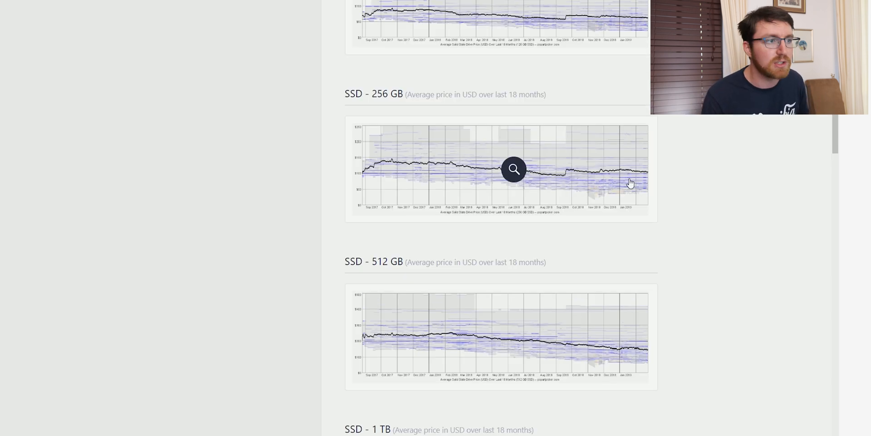
mouse_move(648, 177)
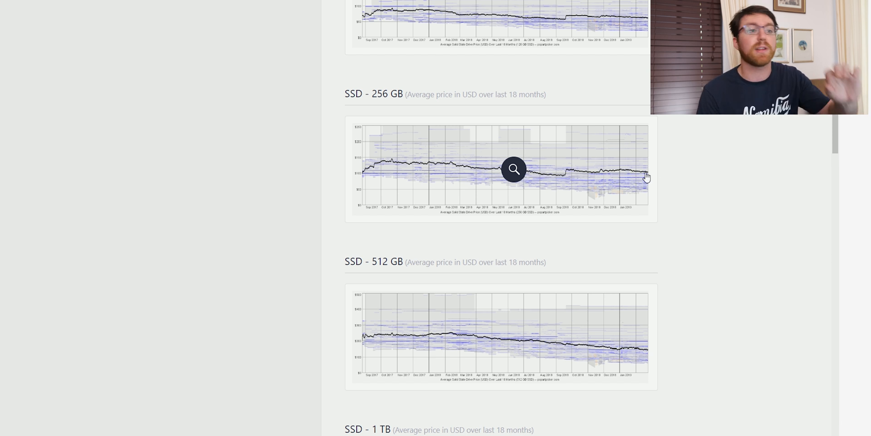
mouse_move(762, 168)
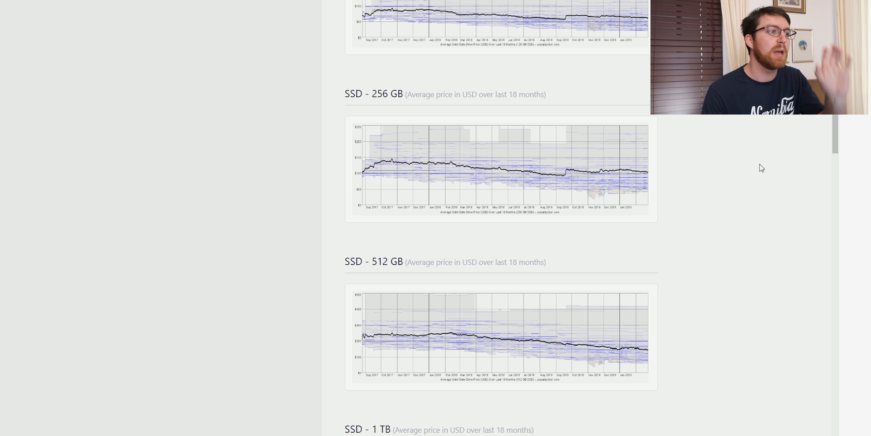
scroll("down", 3)
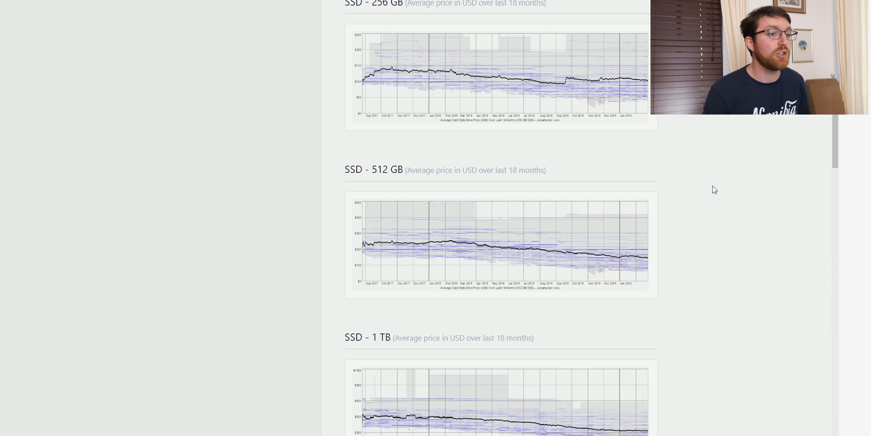
scroll("down", 3)
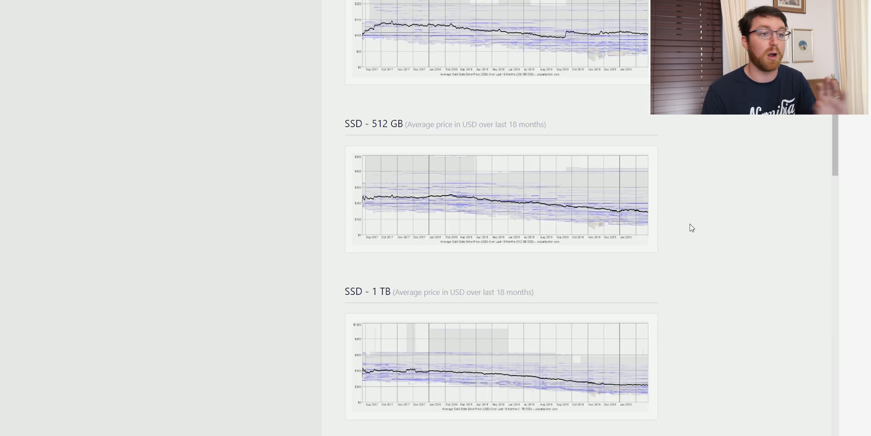
mouse_move(671, 212)
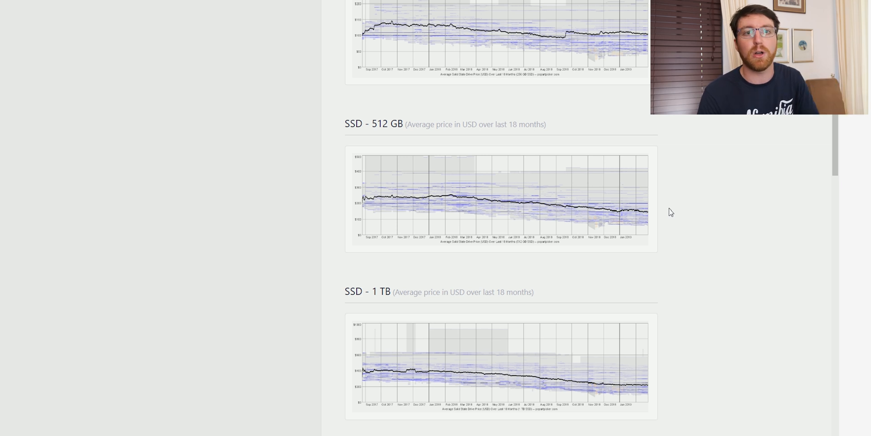
scroll("down", 3)
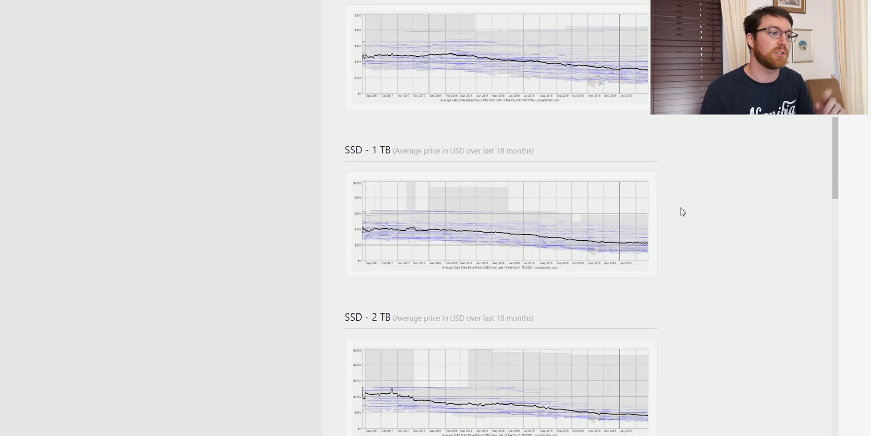
scroll("down", 3)
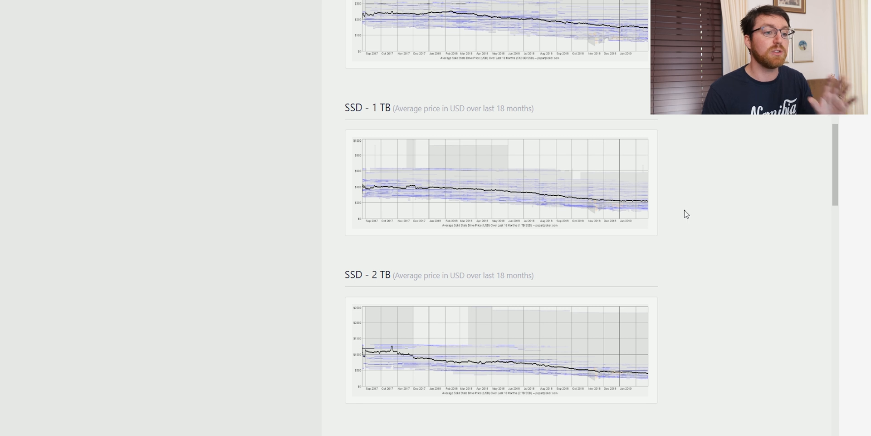
scroll("down", 3)
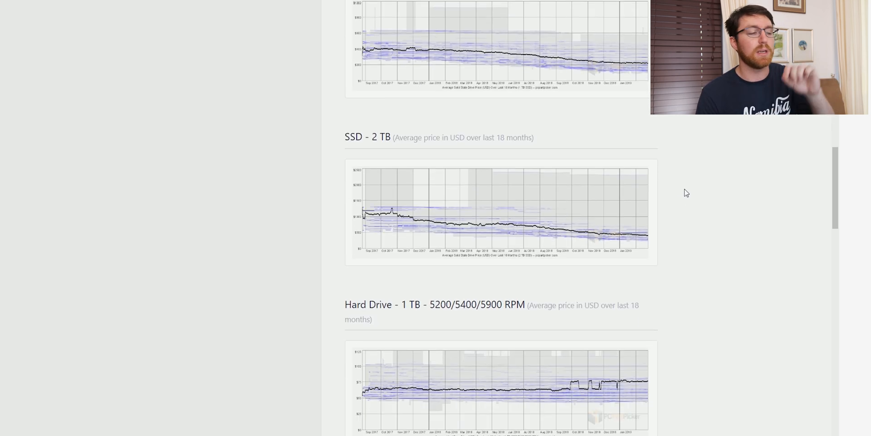
mouse_move(646, 238)
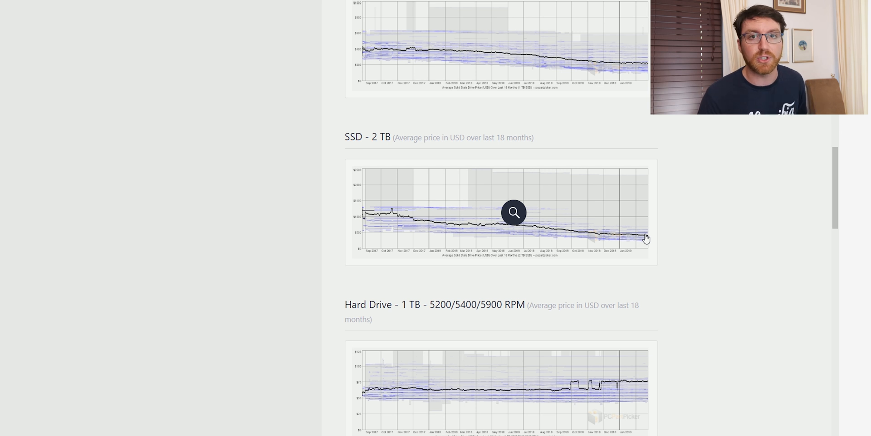
mouse_move(653, 199)
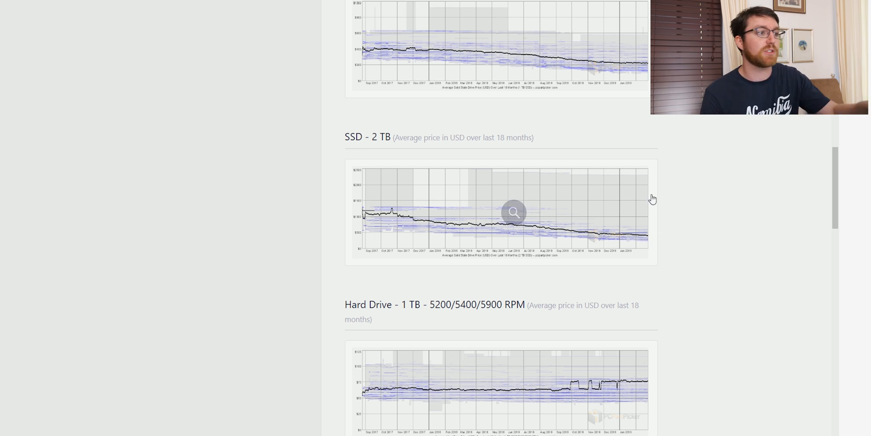
mouse_move(663, 283)
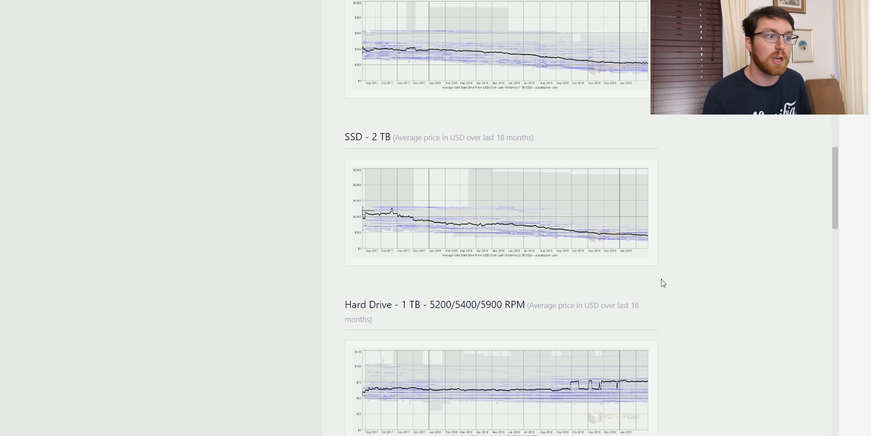
scroll("down", 3)
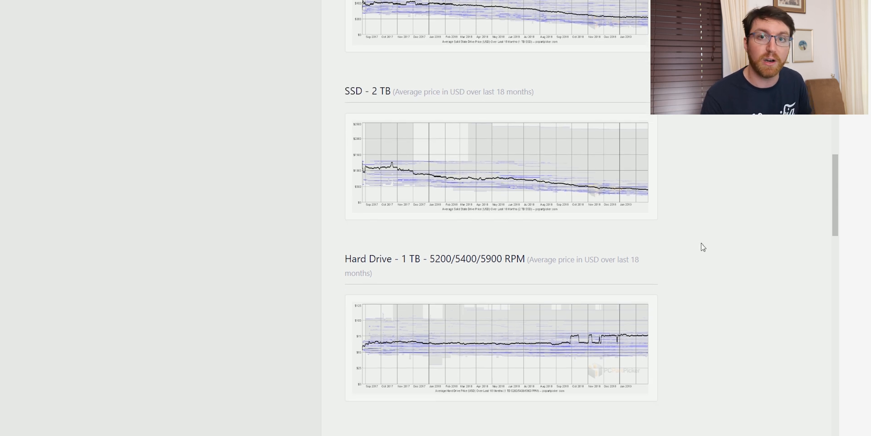
mouse_move(710, 254)
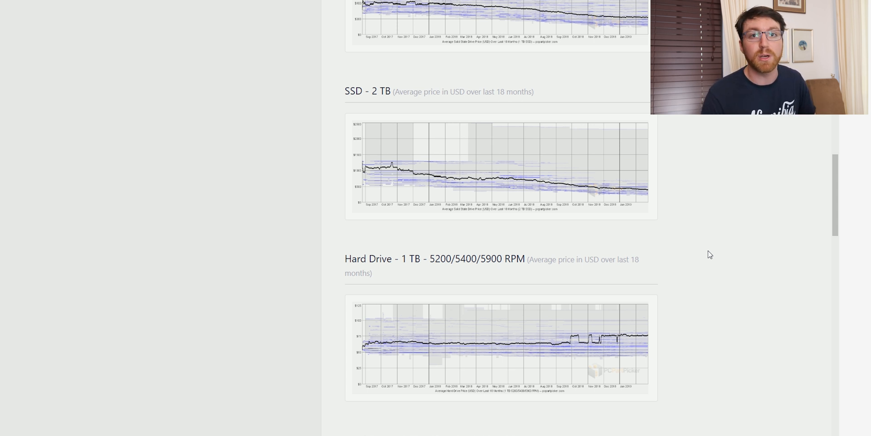
mouse_move(720, 252)
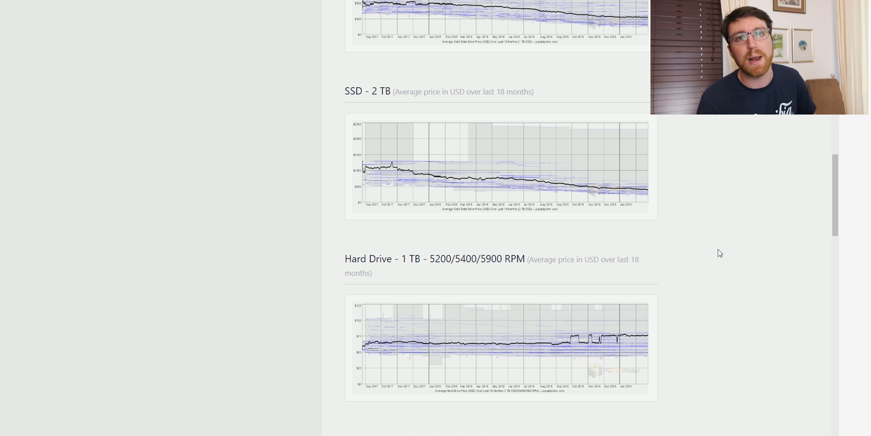
mouse_move(721, 247)
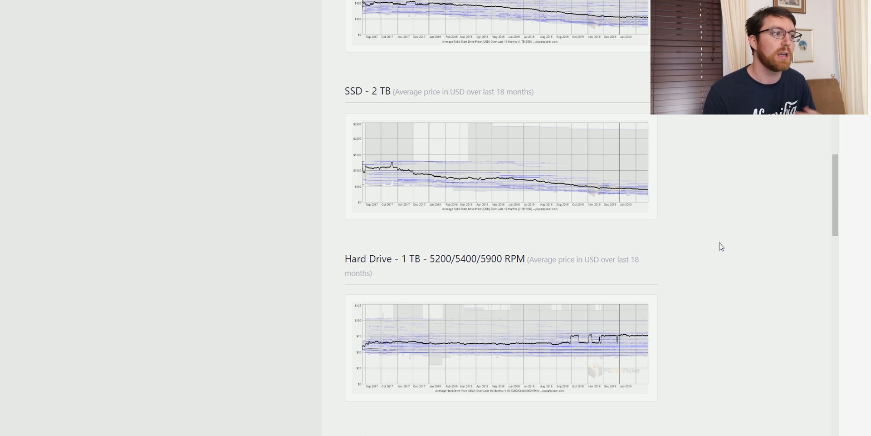
mouse_move(703, 231)
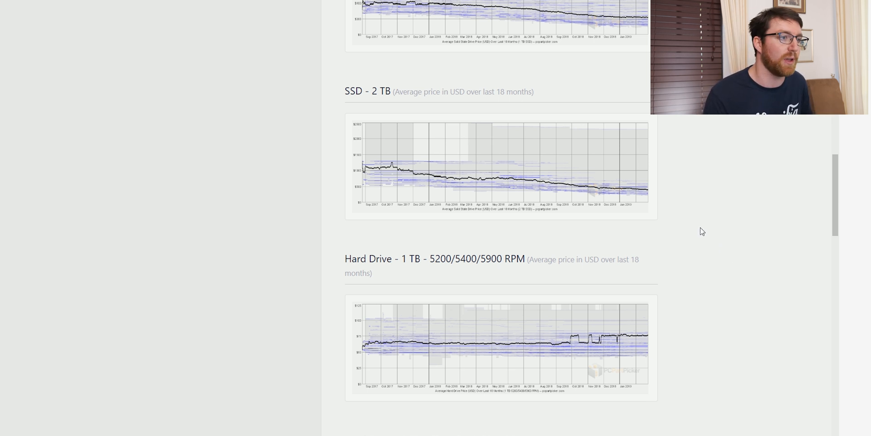
scroll("down", 3)
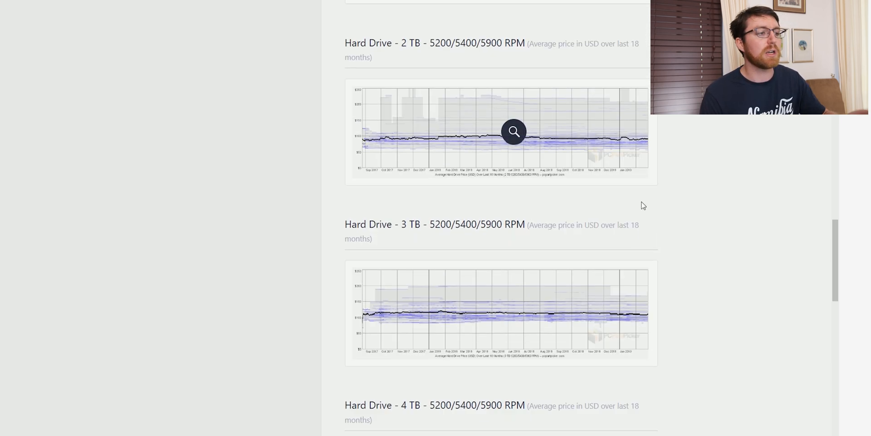
scroll("down", 3)
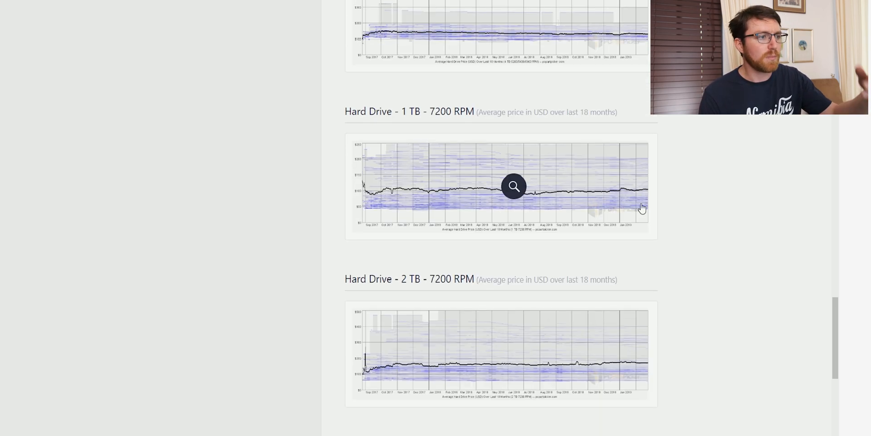
scroll("down", 3)
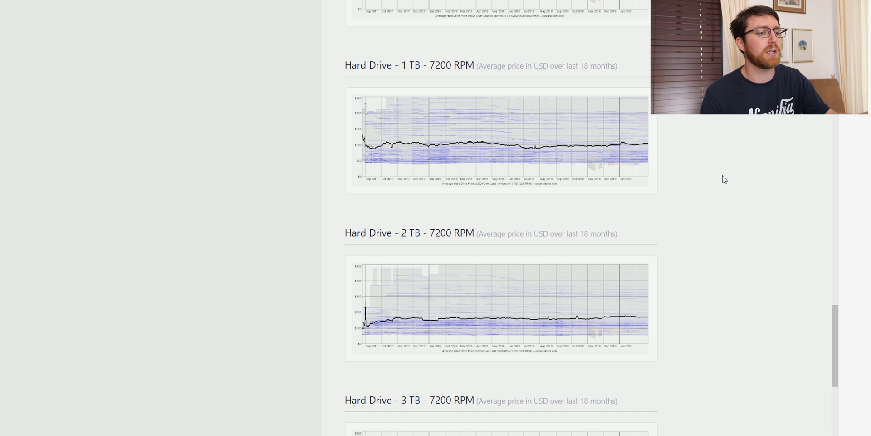
scroll("down", 3)
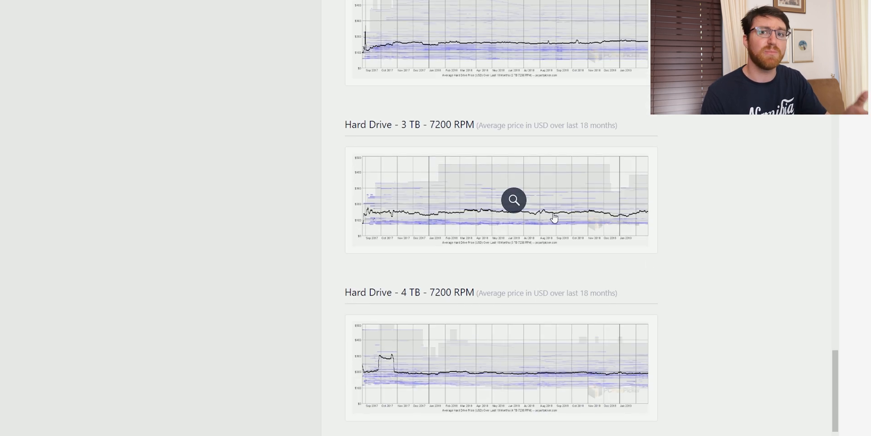
mouse_move(689, 250)
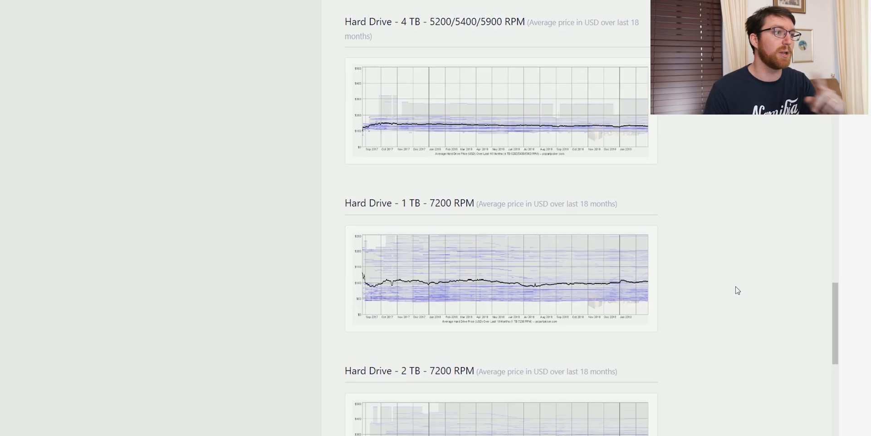
mouse_move(733, 275)
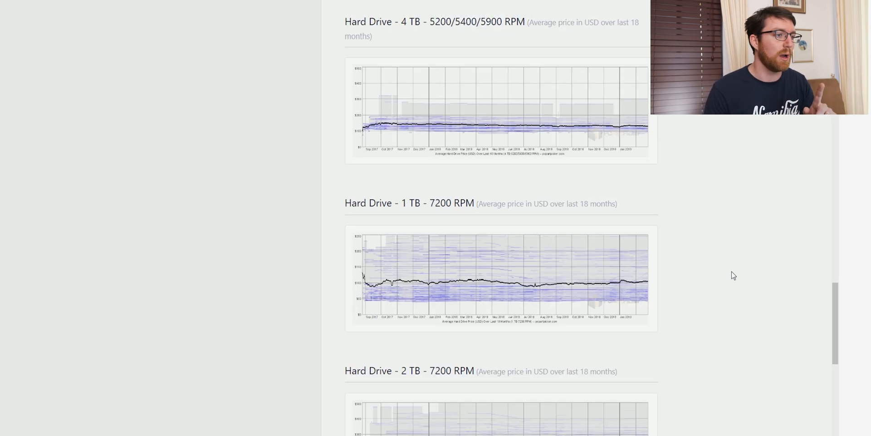
mouse_move(714, 259)
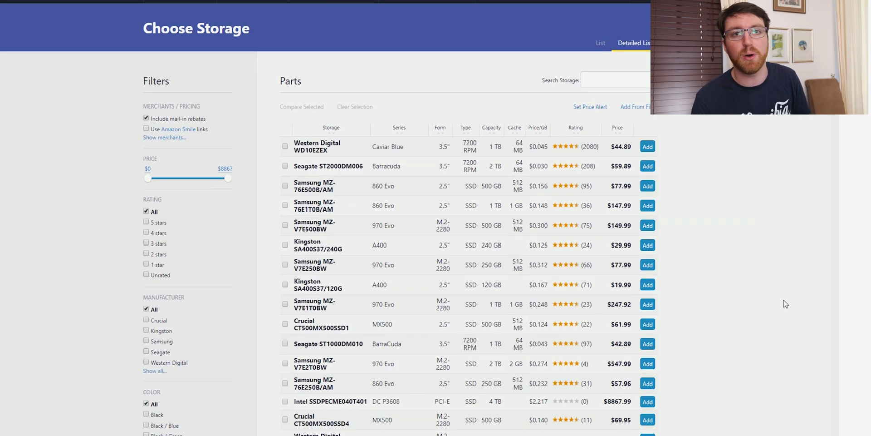
Step: Scroll to the Choose Storage list showing each drive's type, capacity, rating and price
scroll("up", 3)
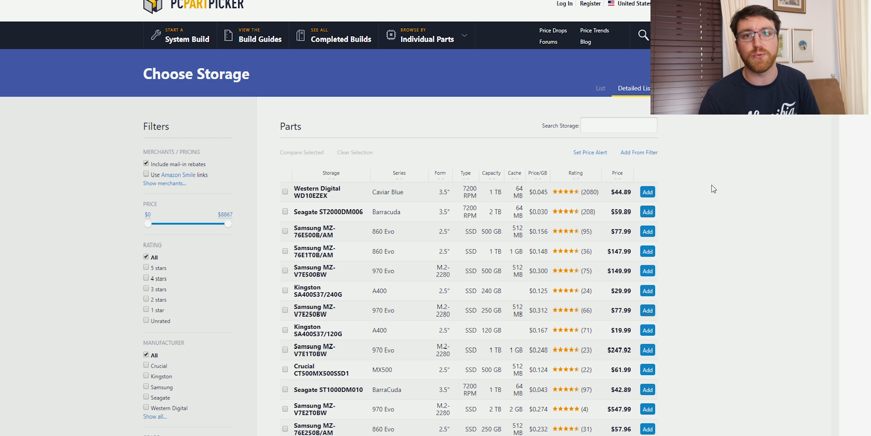
scroll("down", 3)
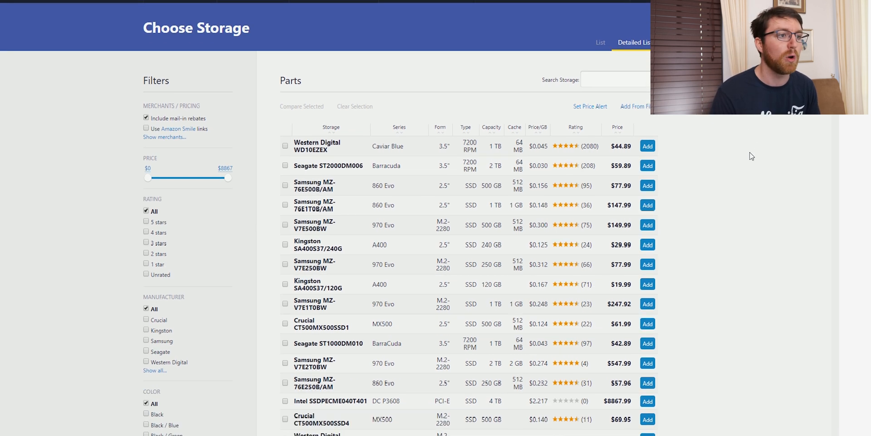
mouse_move(594, 149)
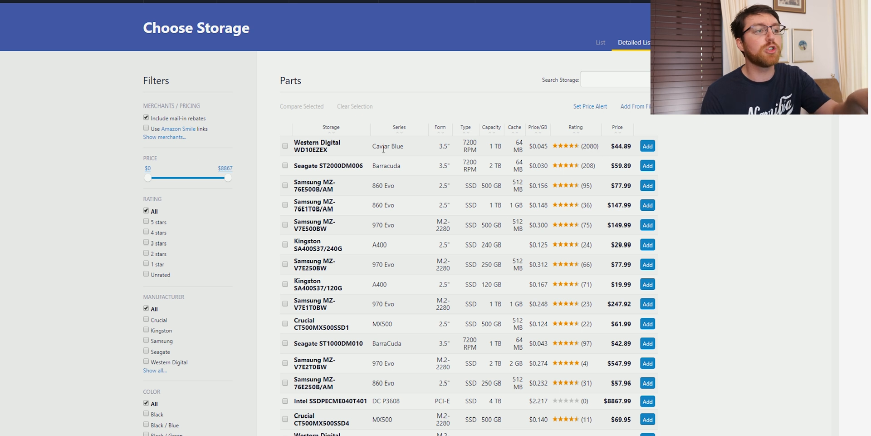
mouse_move(669, 174)
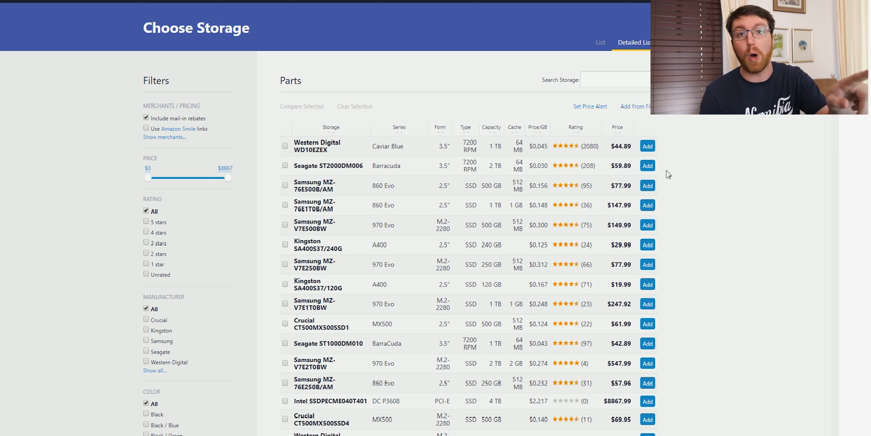
mouse_move(692, 167)
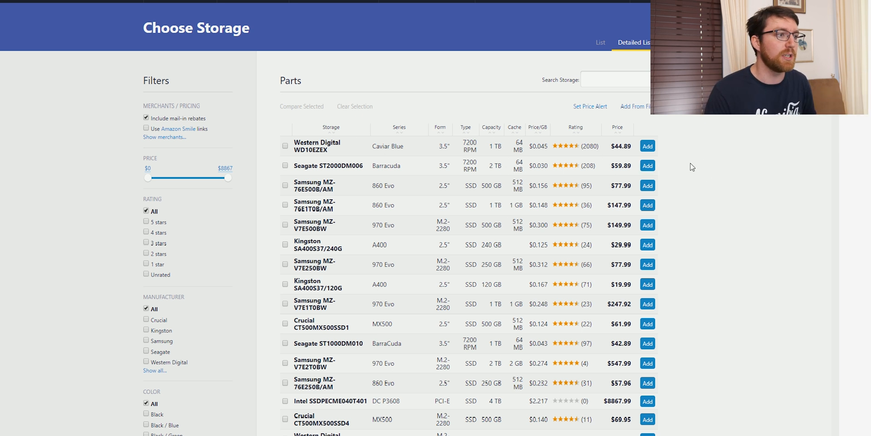
mouse_move(685, 145)
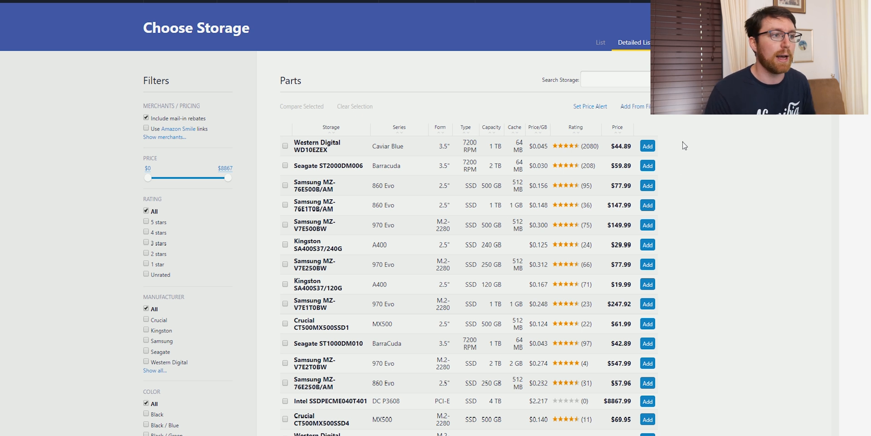
mouse_move(624, 158)
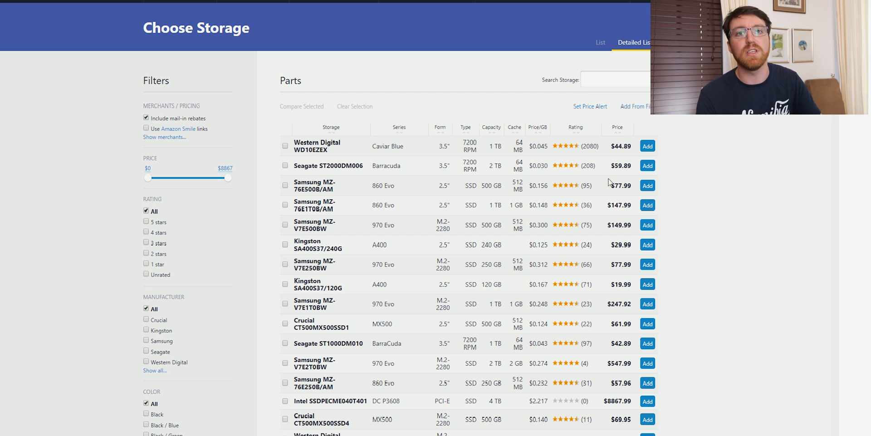
scroll("down", 3)
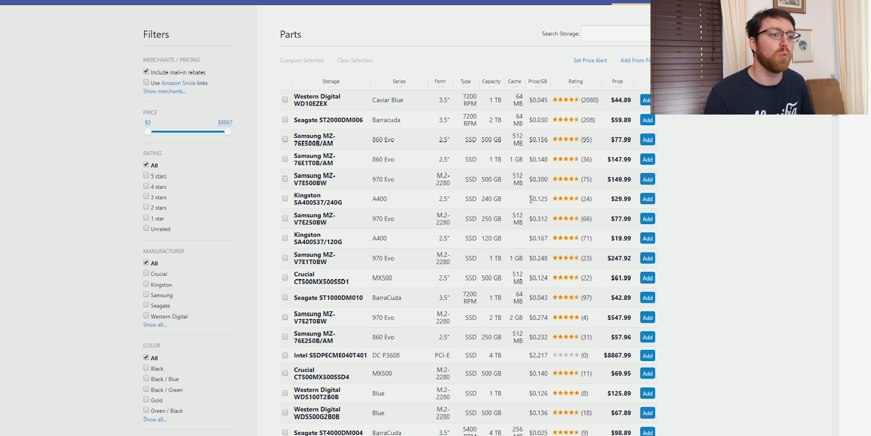
mouse_move(409, 167)
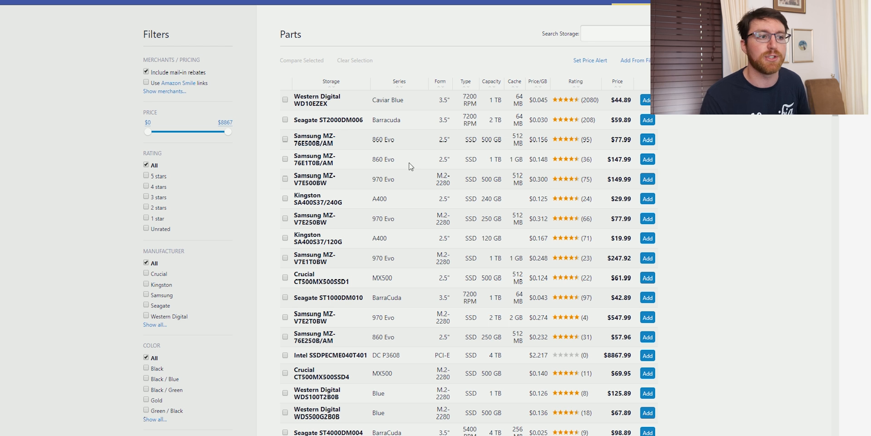
Step: Open the Samsung 860 Evo 500 GB page and look over its merchant prices and price history
left_click(314, 138)
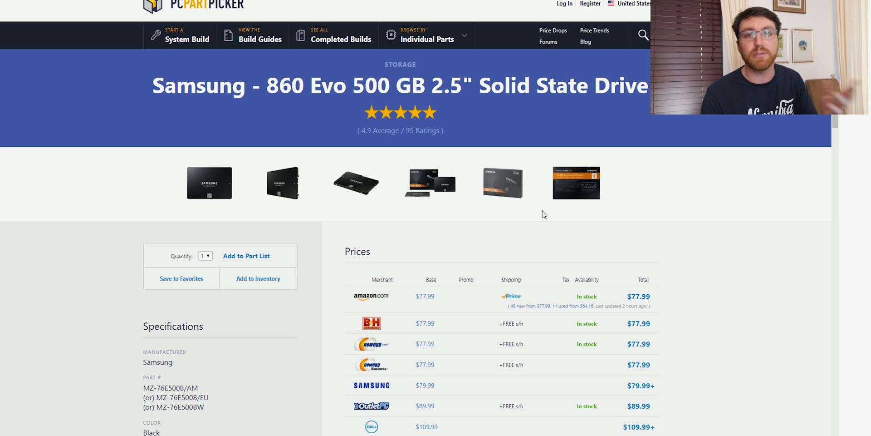
scroll("down", 3)
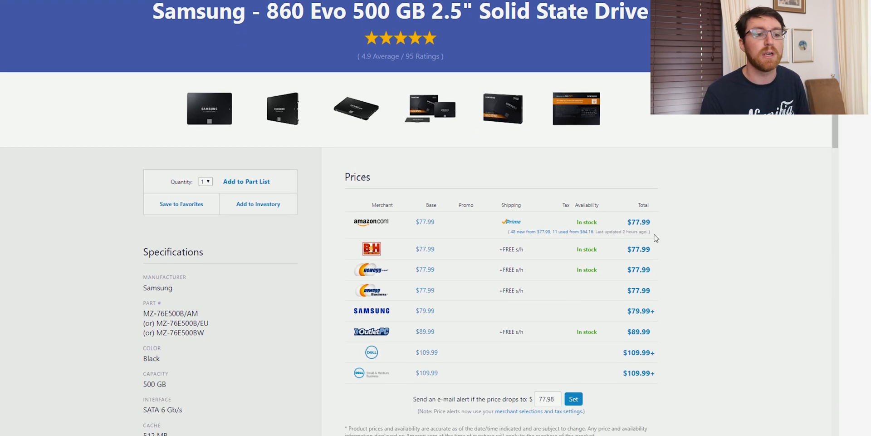
scroll("down", 3)
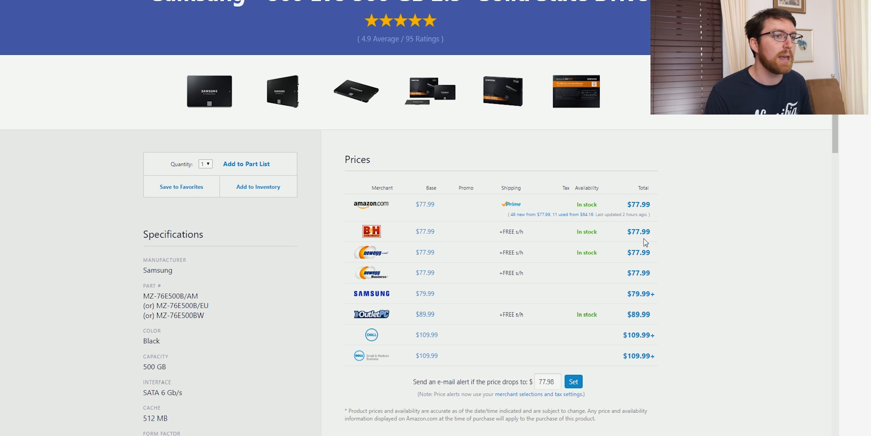
mouse_move(729, 280)
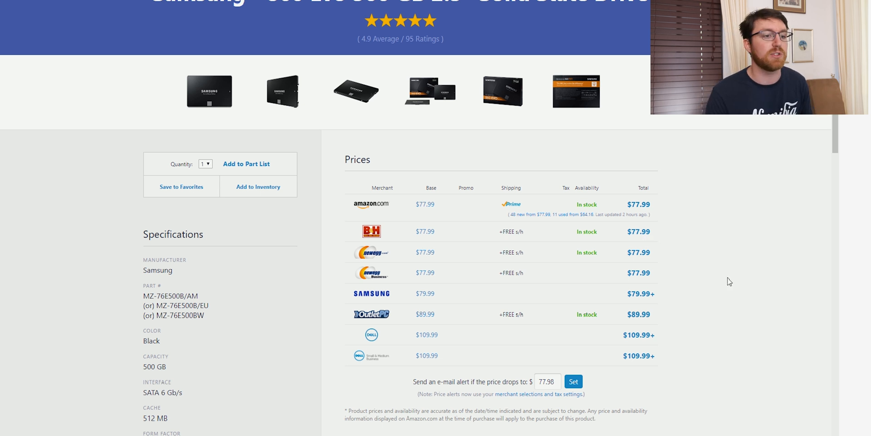
scroll("down", 3)
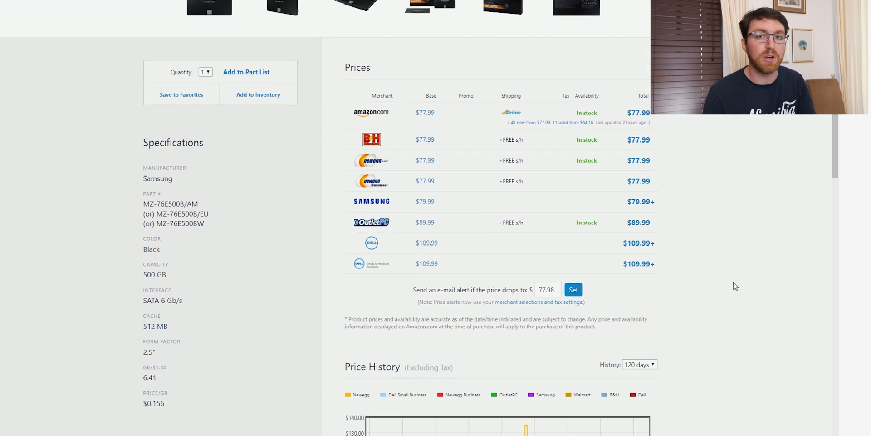
scroll("up", 3)
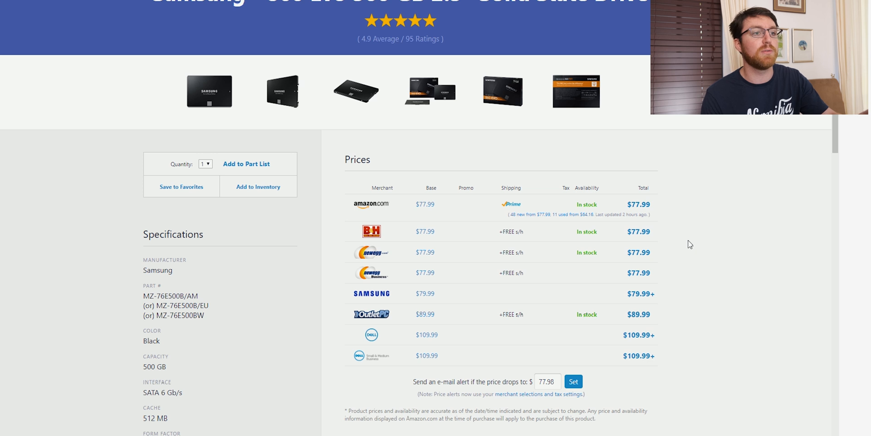
scroll("down", 3)
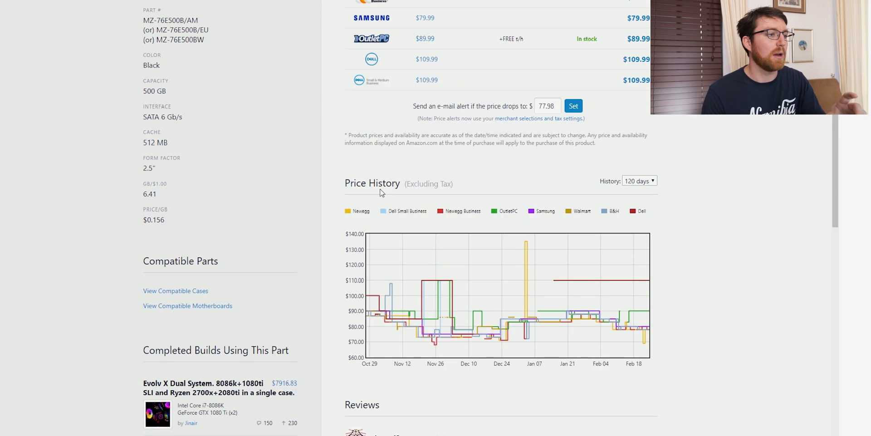
scroll("down", 3)
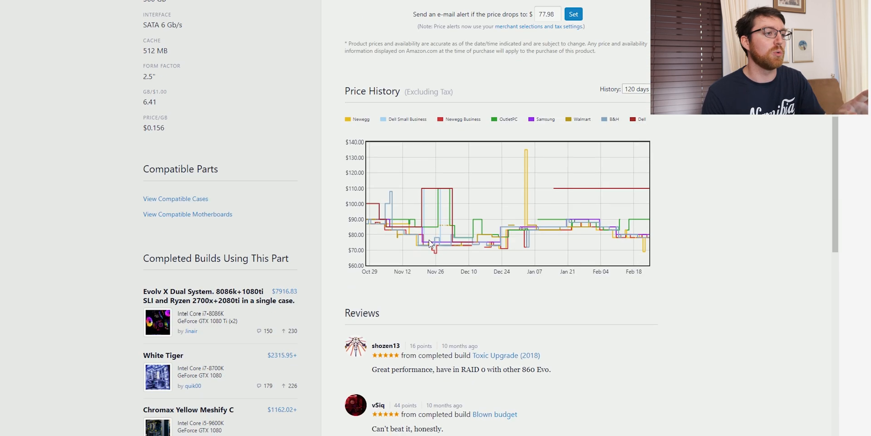
mouse_move(367, 197)
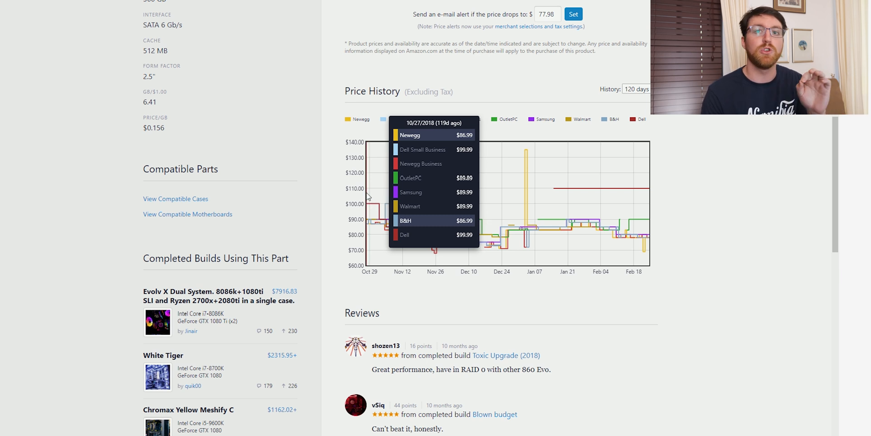
mouse_move(613, 288)
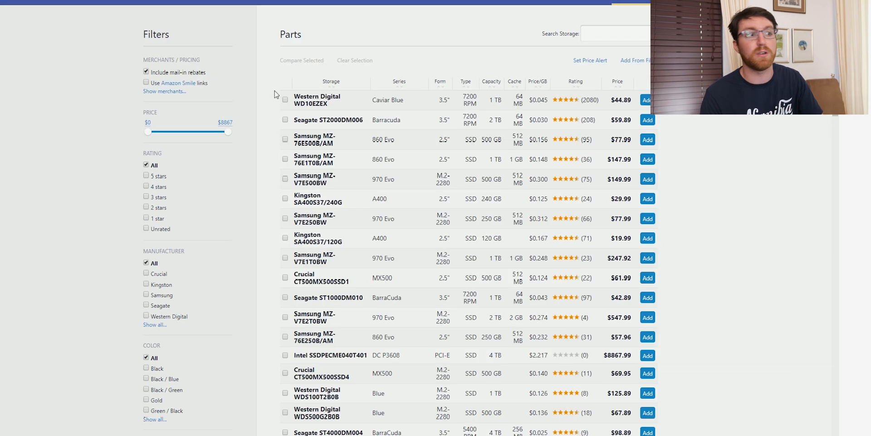
mouse_move(528, 303)
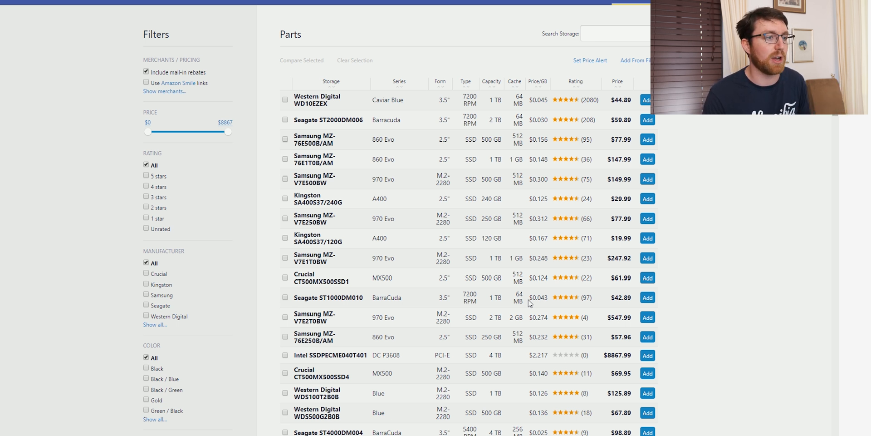
scroll("down", 3)
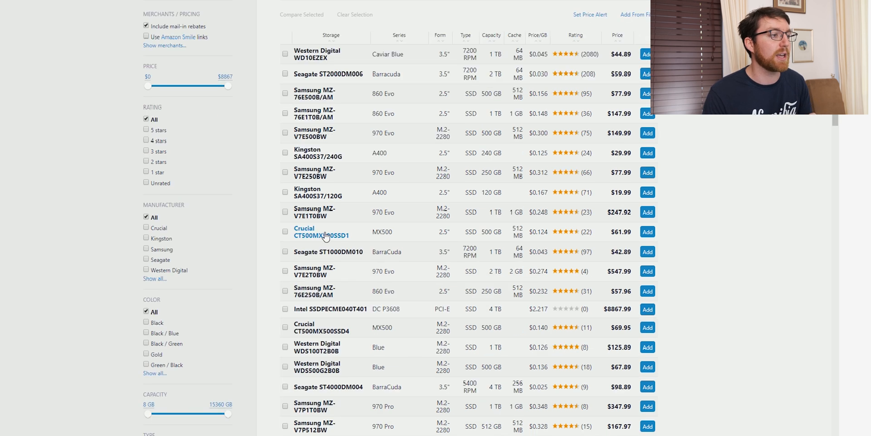
Step: Open the Crucial MX500 500 GB (CT500MX500SSD1) page and review its merchant prices and price history
left_click(321, 232)
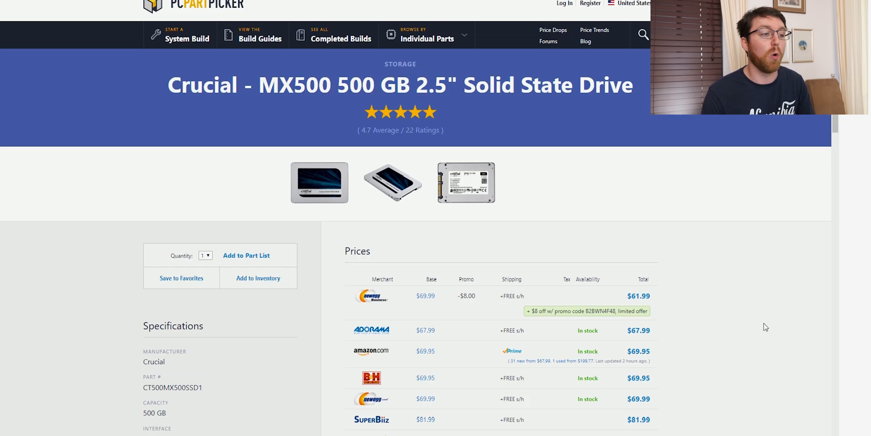
scroll("down", 3)
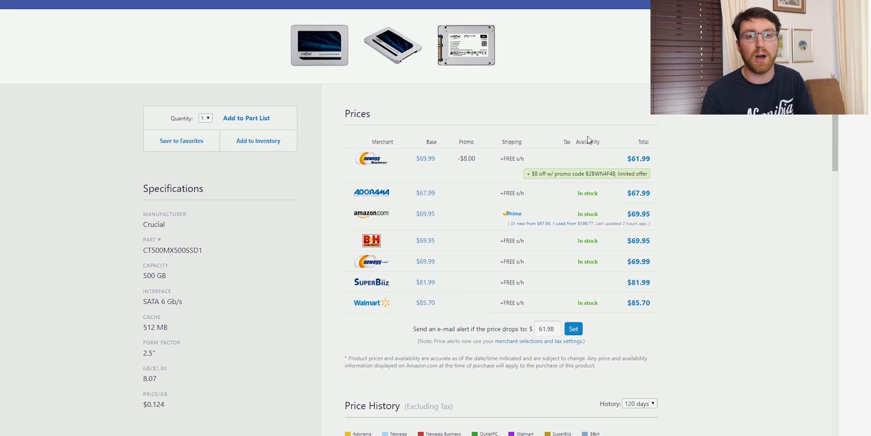
scroll("up", 3)
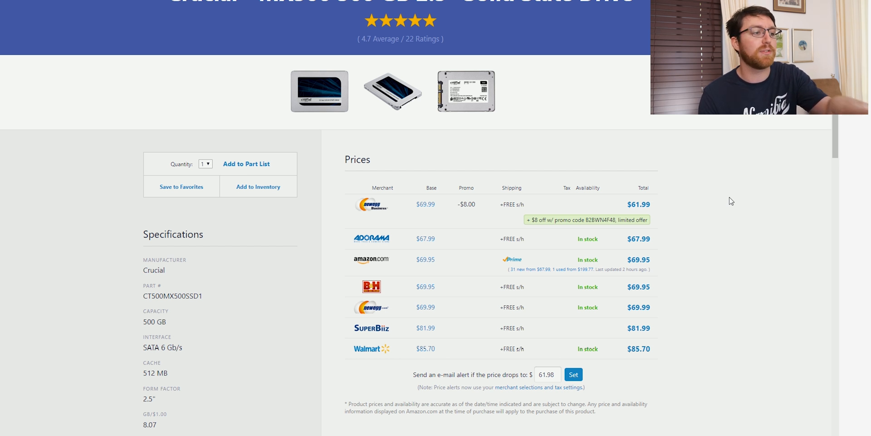
mouse_move(676, 170)
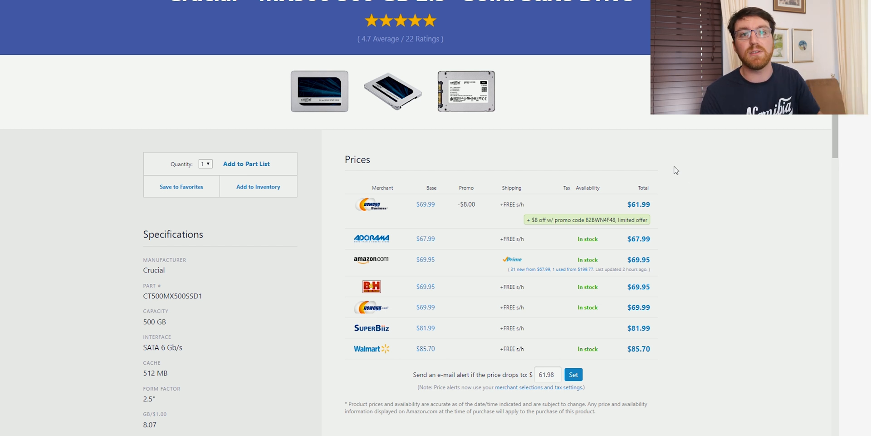
scroll("down", 3)
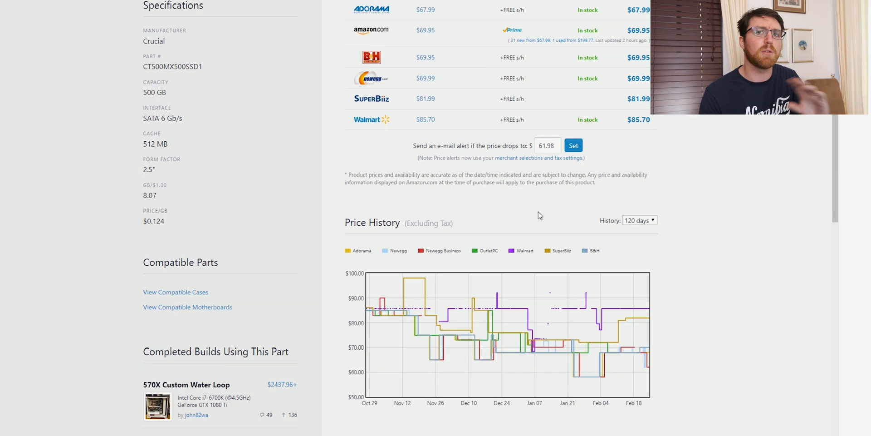
scroll("down", 3)
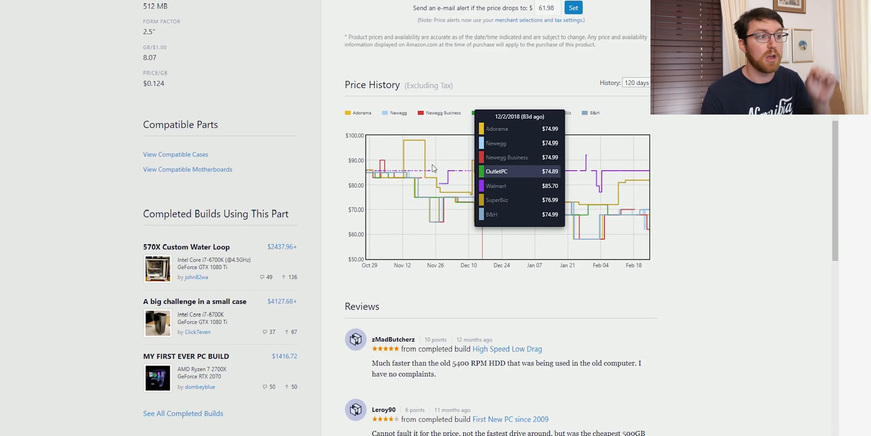
mouse_move(648, 223)
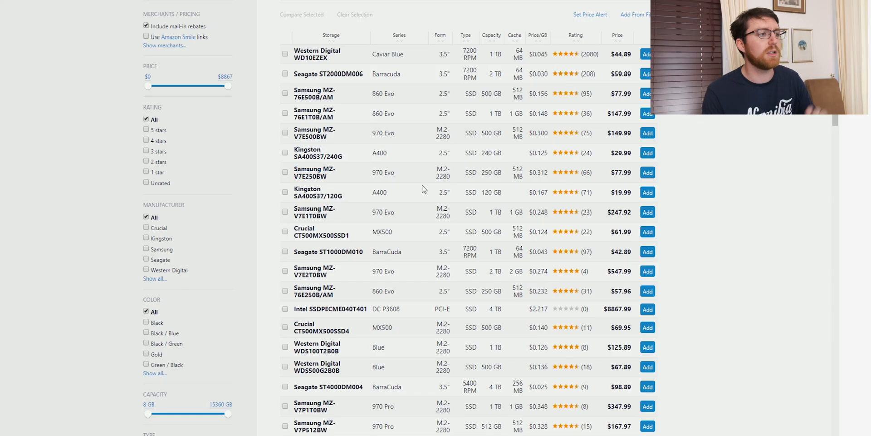
Step: Open the Samsung 970 Evo 250 GB product page and glance over it
left_click(314, 172)
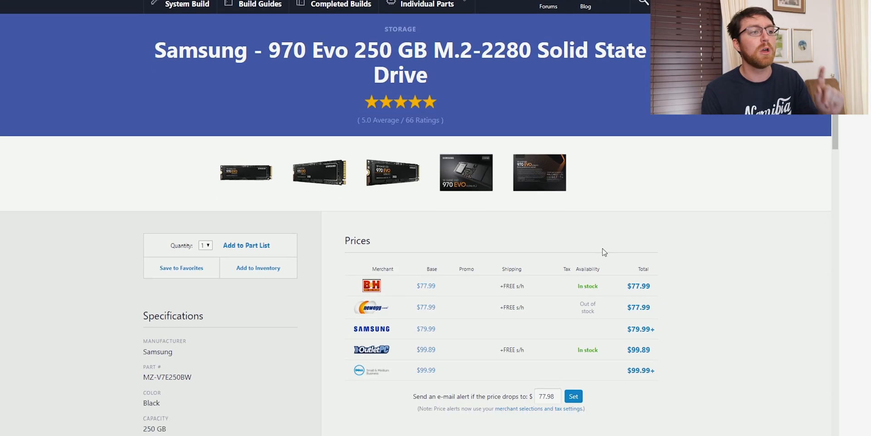
scroll("down", 3)
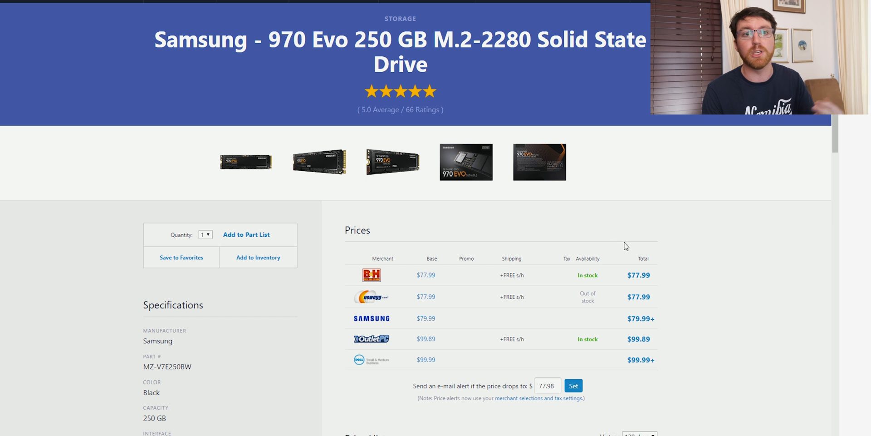
scroll("up", 3)
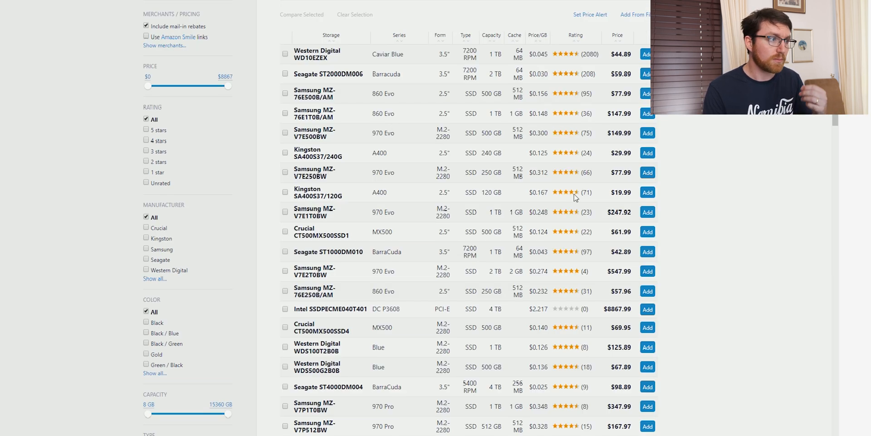
mouse_move(397, 206)
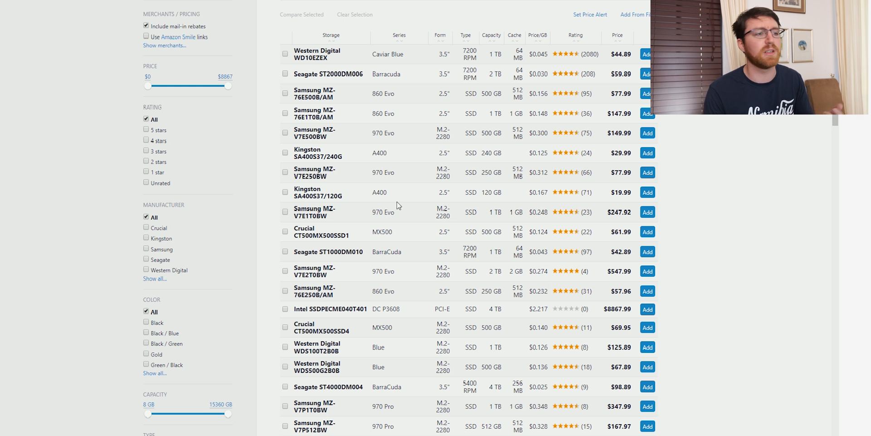
scroll("up", 3)
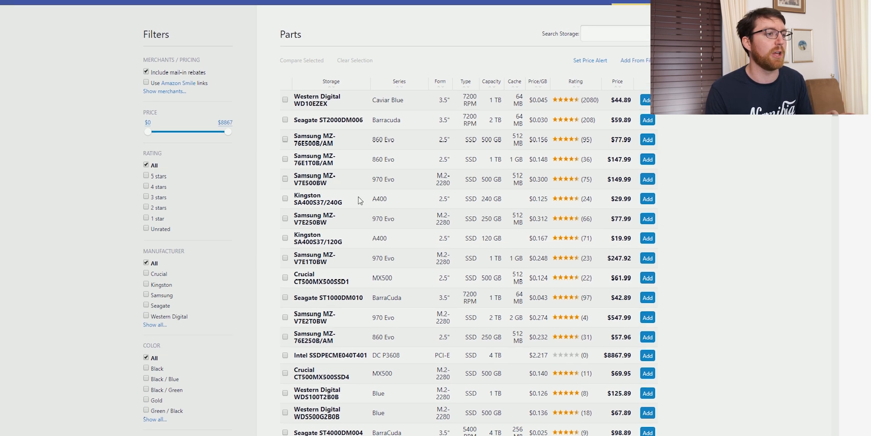
Step: Review the Samsung 970 Evo 500 GB prices and history, then return to the storage list
left_click(314, 178)
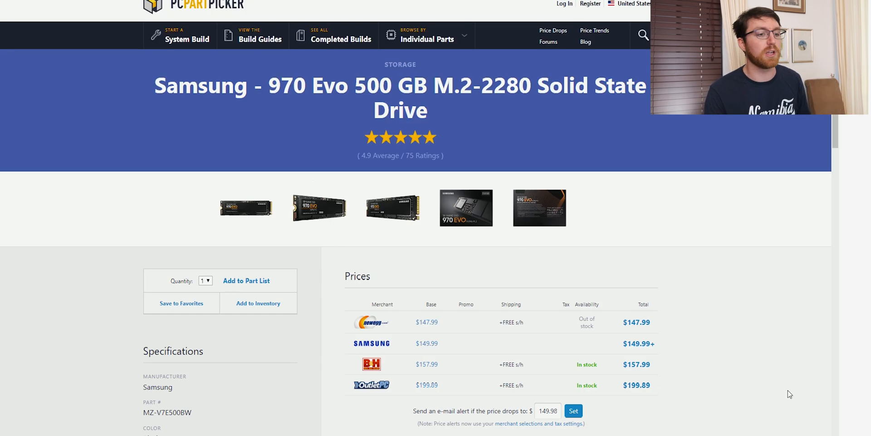
scroll("down", 3)
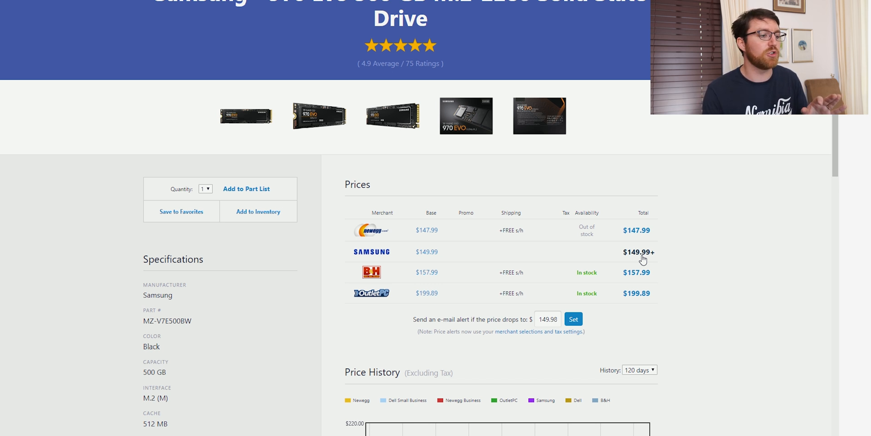
scroll("down", 3)
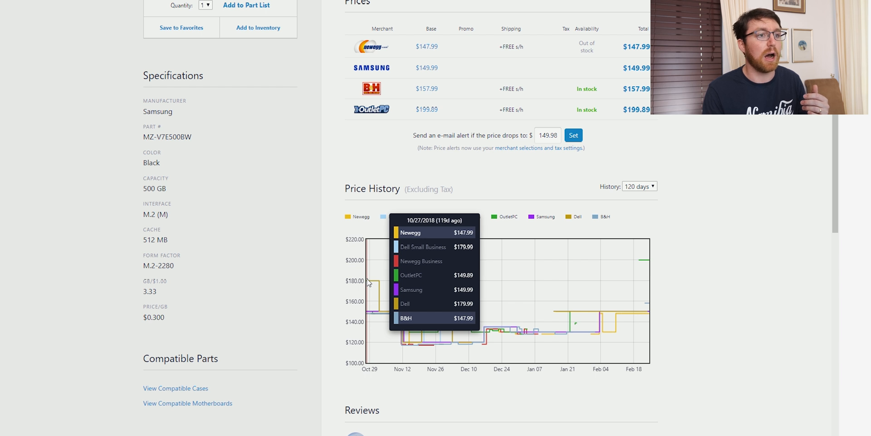
scroll("up", 3)
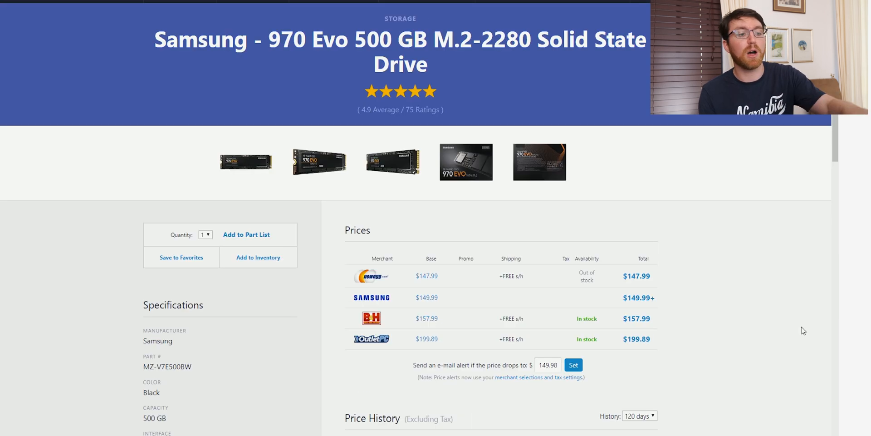
scroll("down", 3)
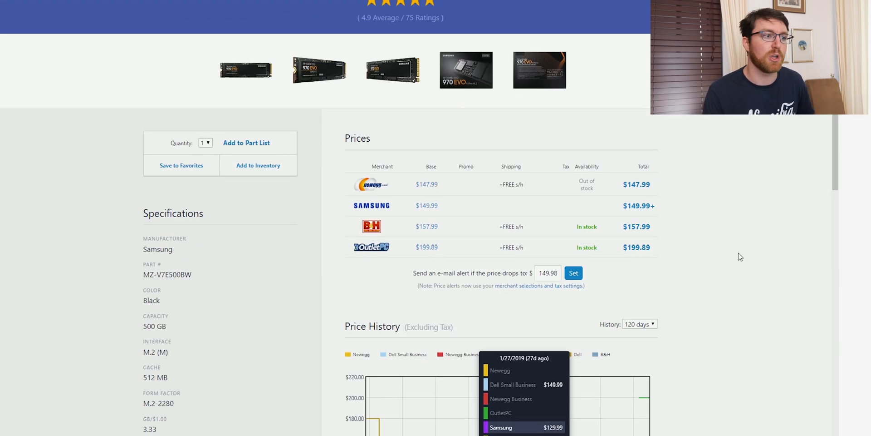
scroll("up", 3)
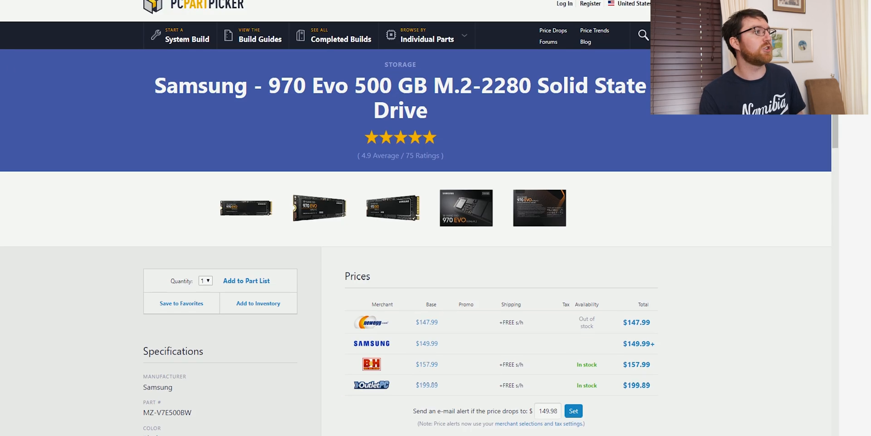
left_click(594, 31)
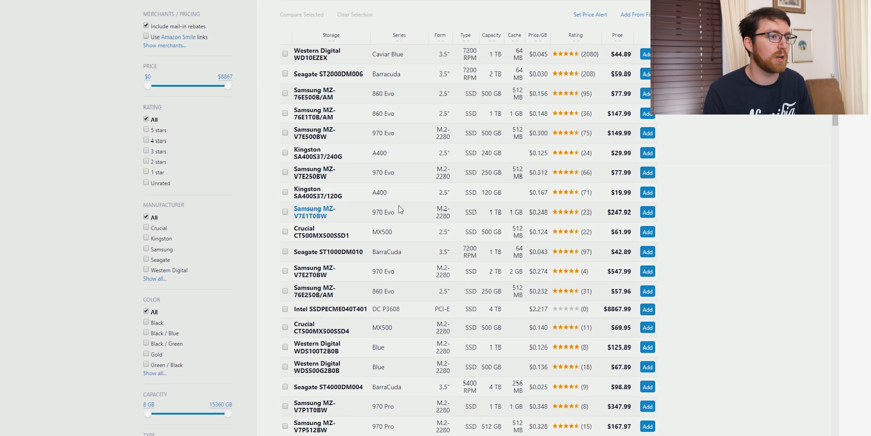
Step: Open the Samsung 970 Evo 1 TB (MZ-V7E1T0BW) page and review its merchant prices
left_click(314, 212)
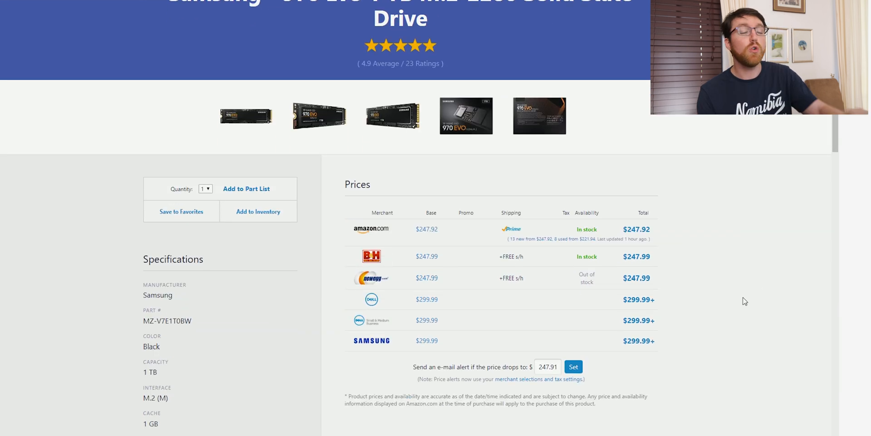
scroll("up", 3)
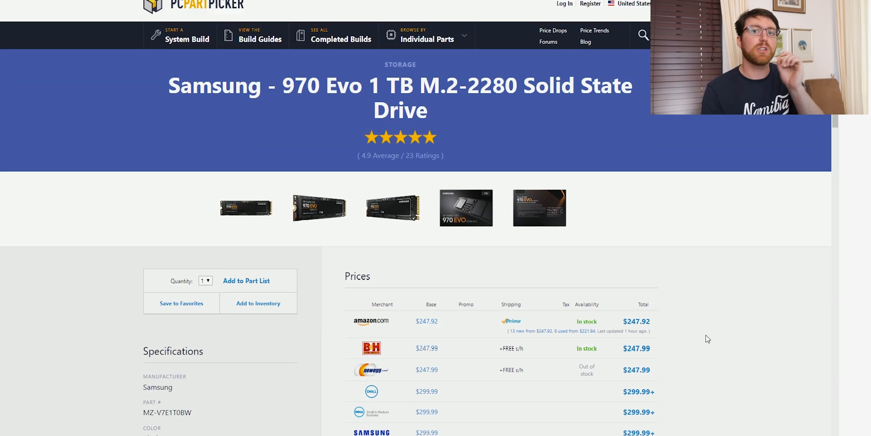
mouse_move(715, 332)
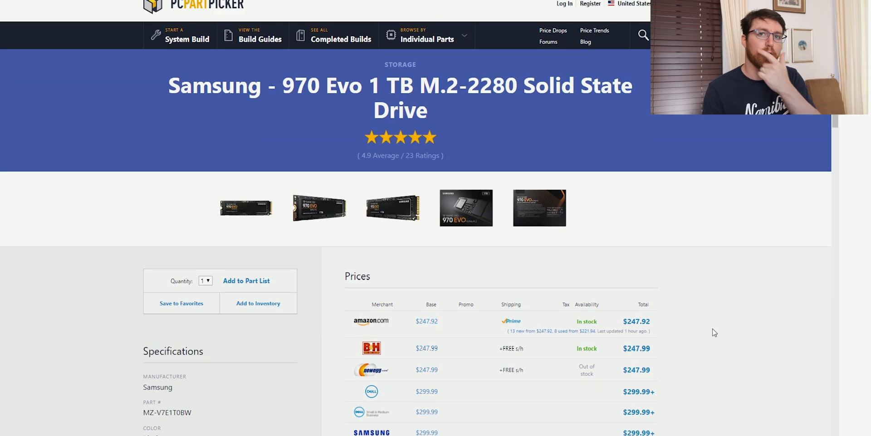
scroll("down", 3)
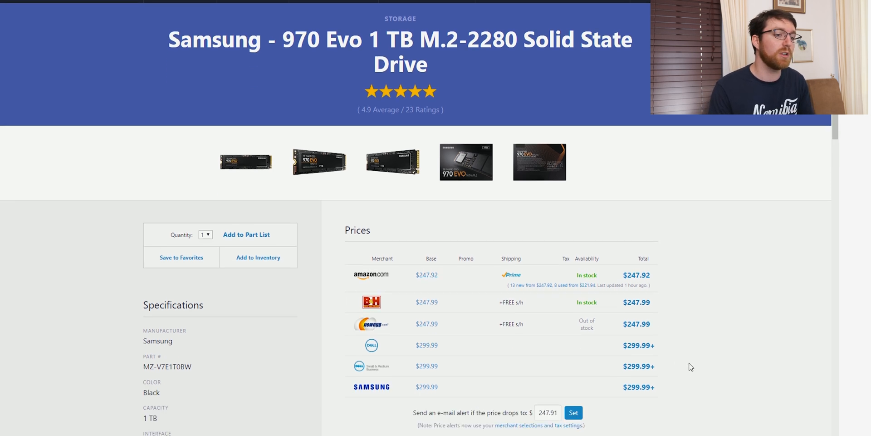
mouse_move(638, 299)
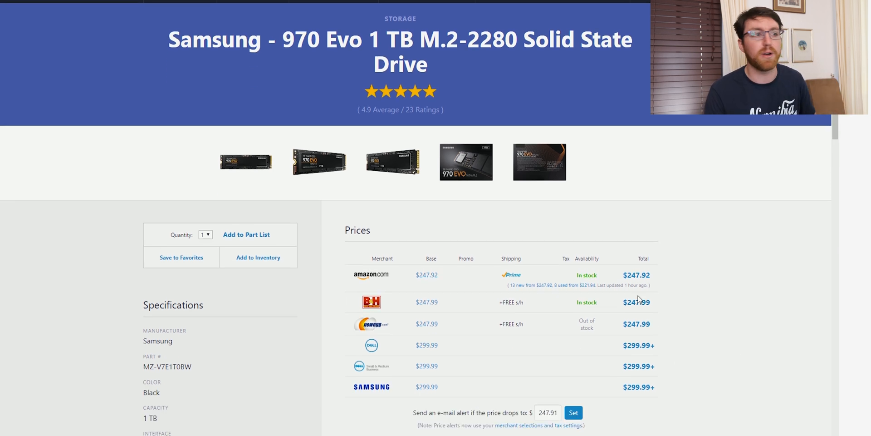
scroll("down", 3)
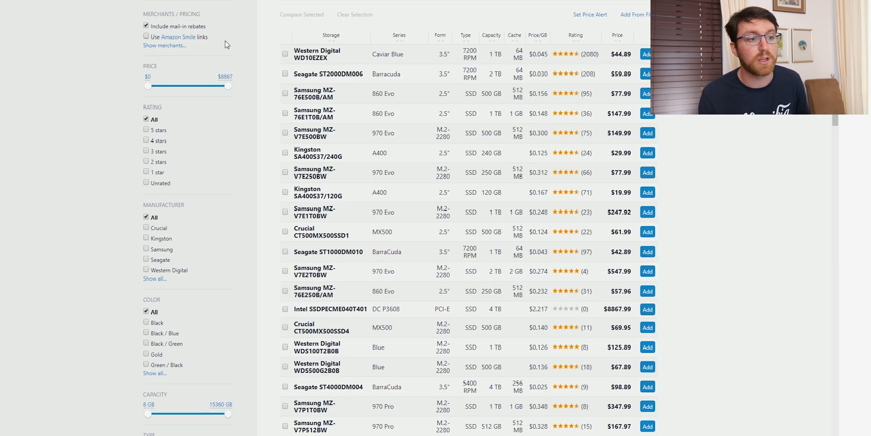
mouse_move(248, 160)
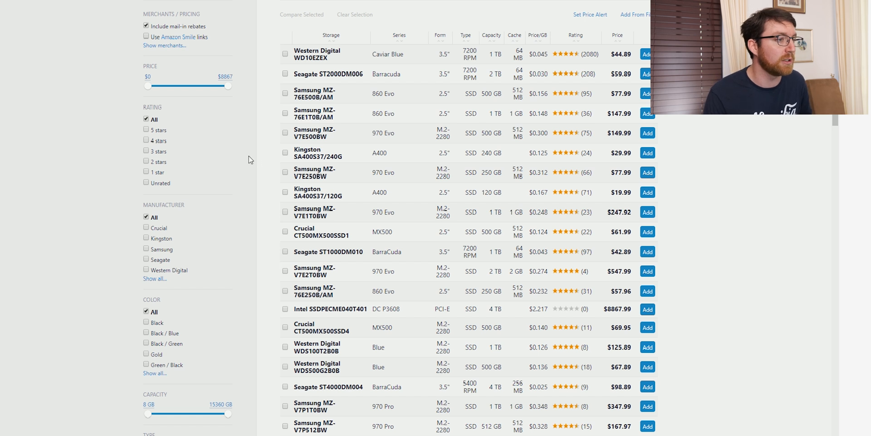
Step: Scroll down the storage parts list toward the Western Digital Black NVMe row
scroll("down", 3)
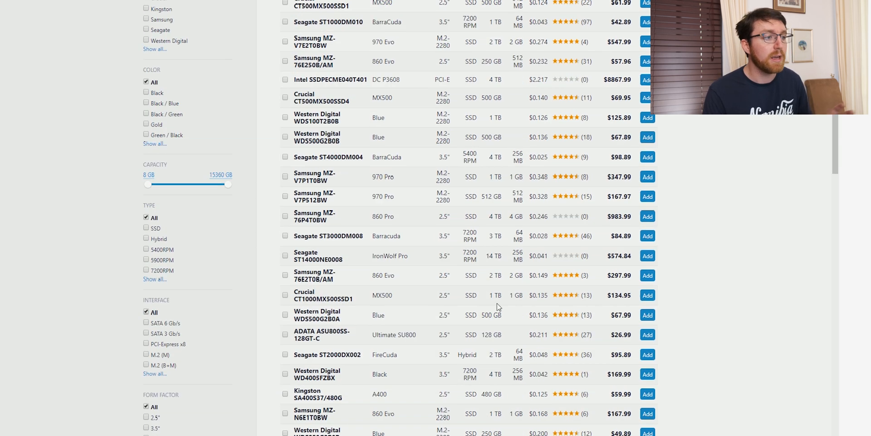
scroll("down", 3)
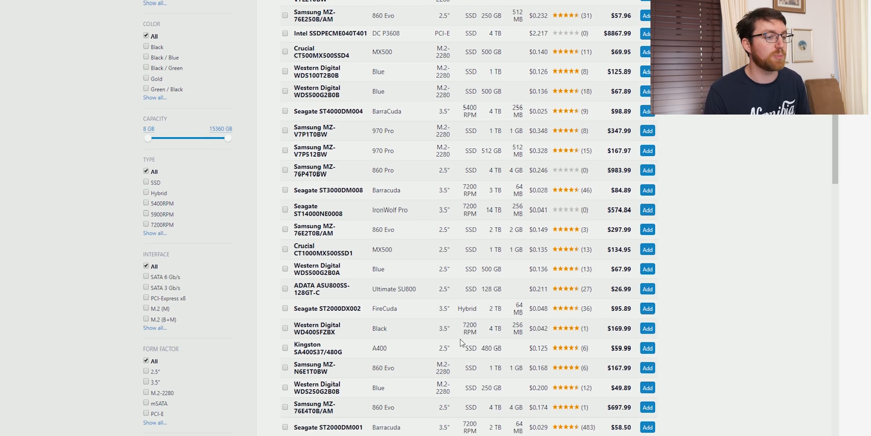
scroll("down", 3)
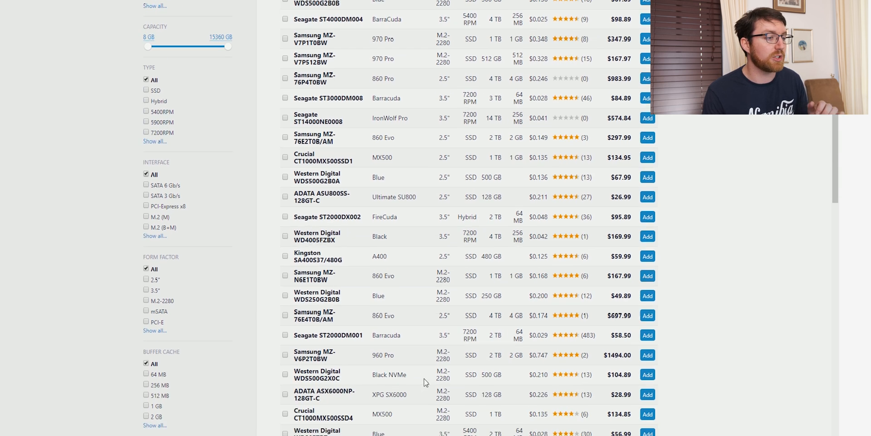
scroll("down", 3)
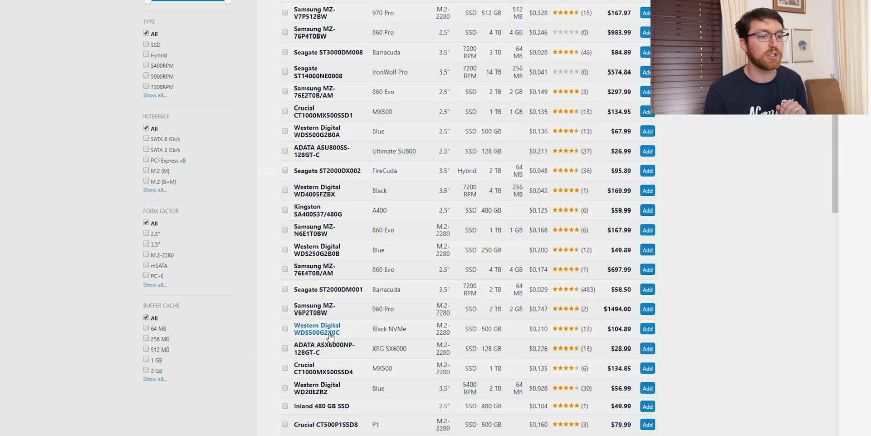
Step: Open the Western Digital Black NVMe 500 GB (WDS500G2X0C) page and review its prices
left_click(316, 329)
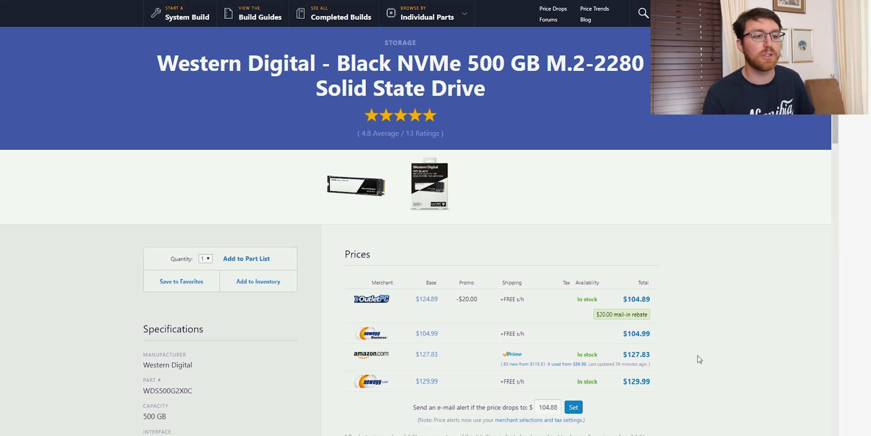
scroll("down", 3)
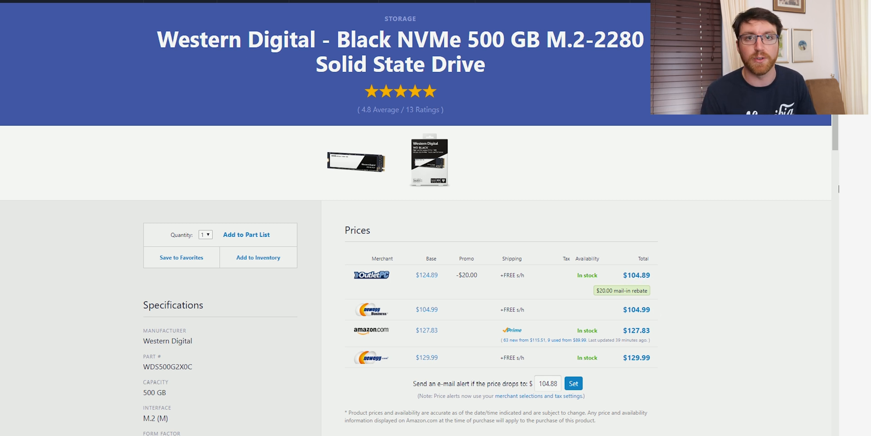
scroll("up", 3)
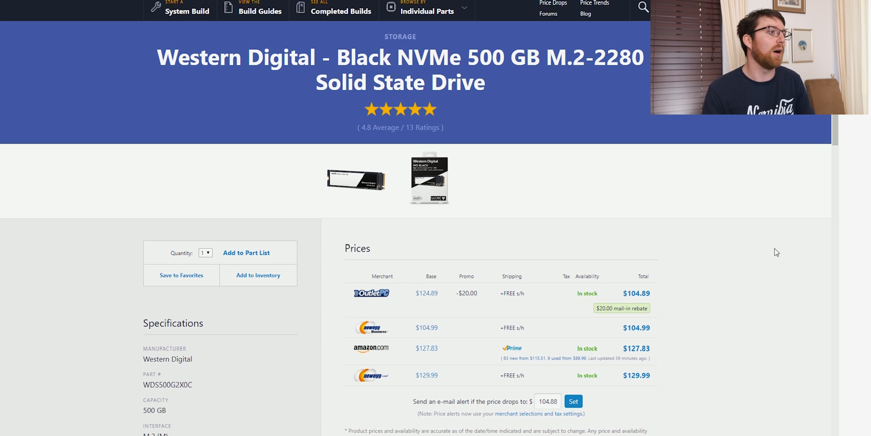
scroll("up", 3)
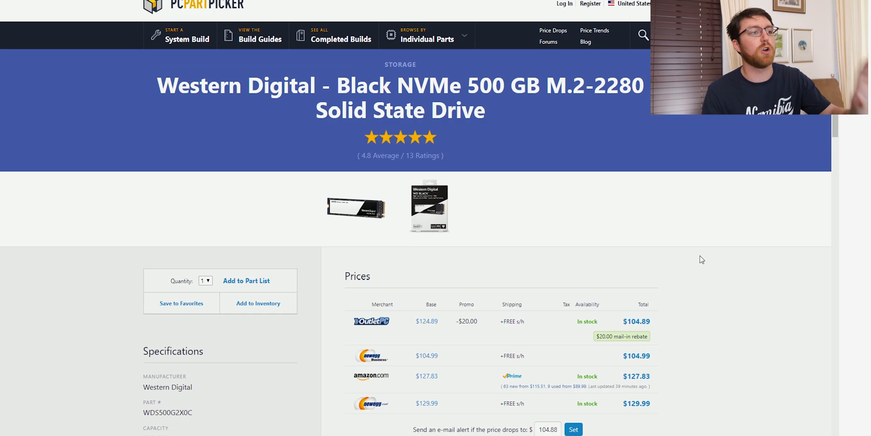
Step: Return to the storage list and open the SanDisk SSD PLUS 240 GB page
left_click(428, 206)
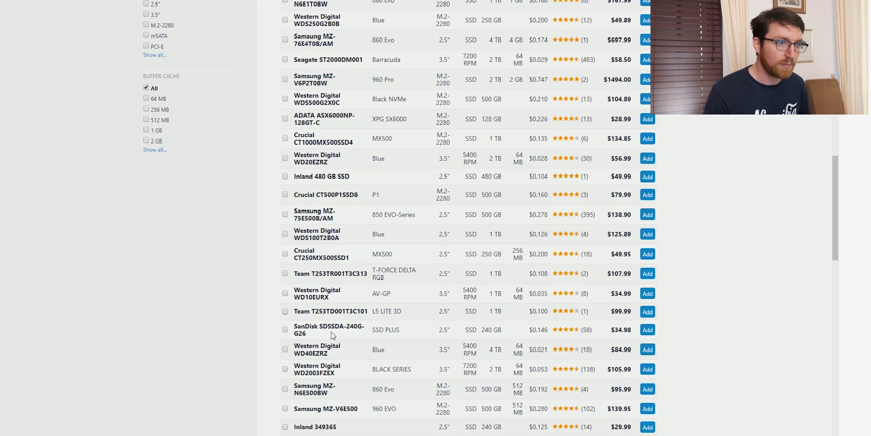
left_click(329, 329)
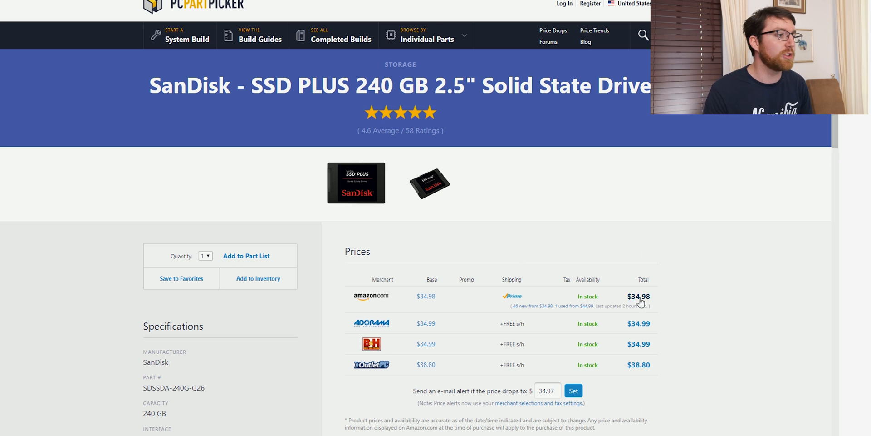
scroll("down", 3)
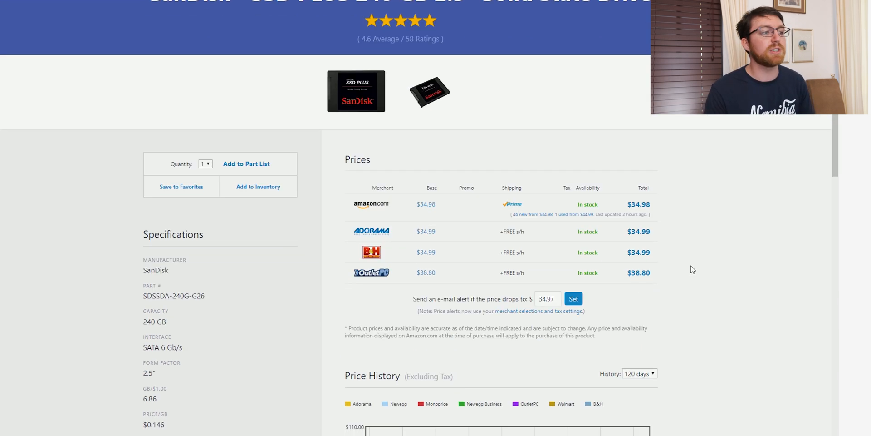
mouse_move(653, 256)
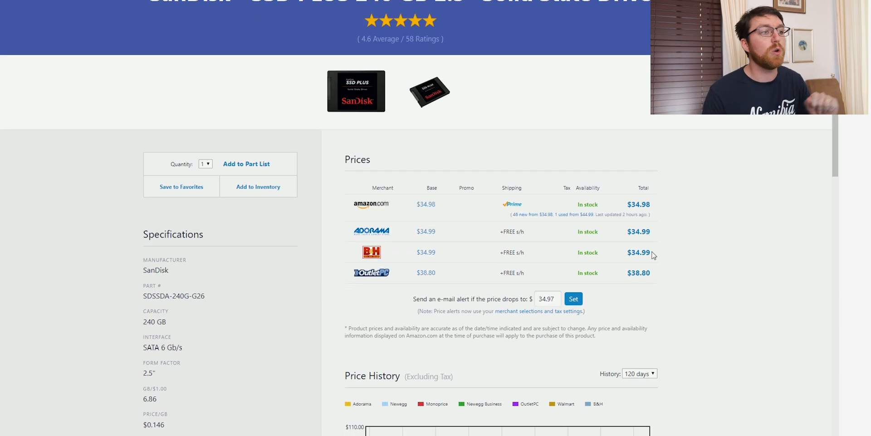